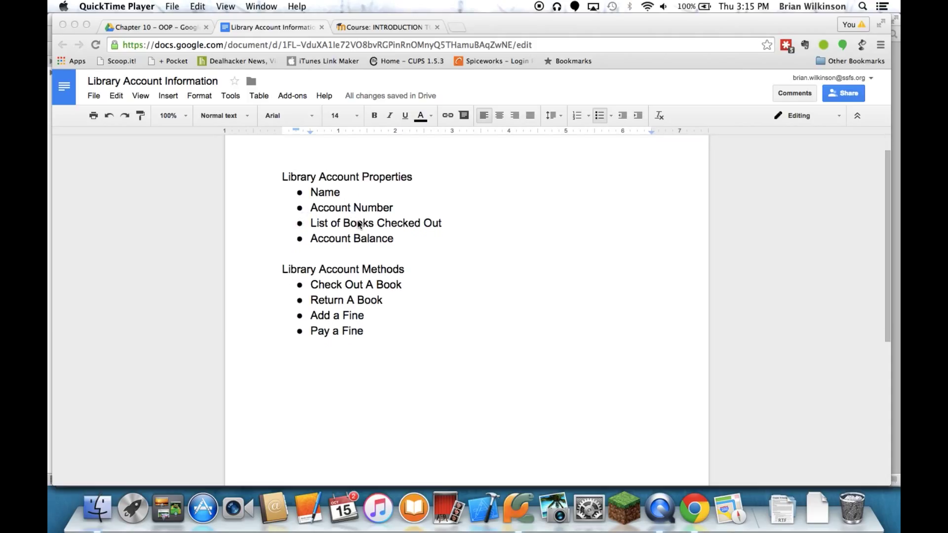
mouse_move(326, 201)
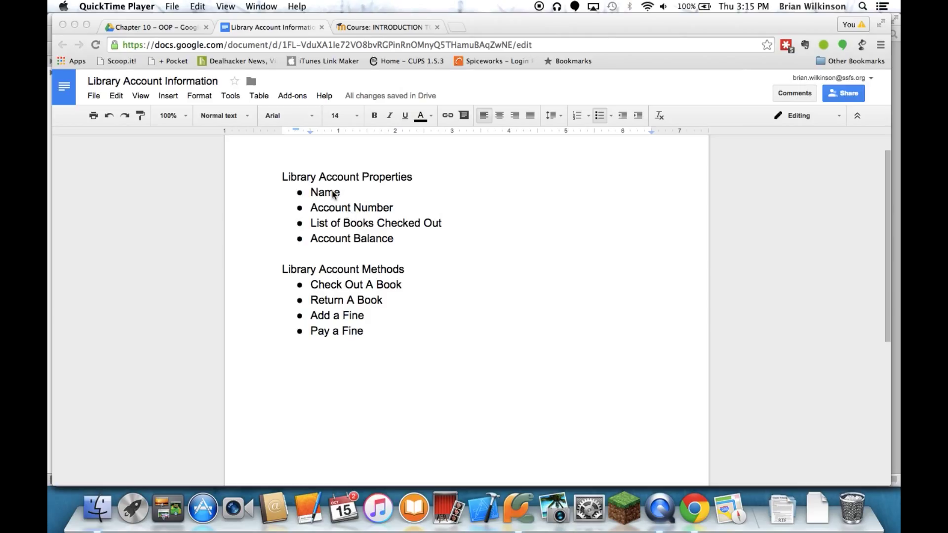
mouse_move(314, 205)
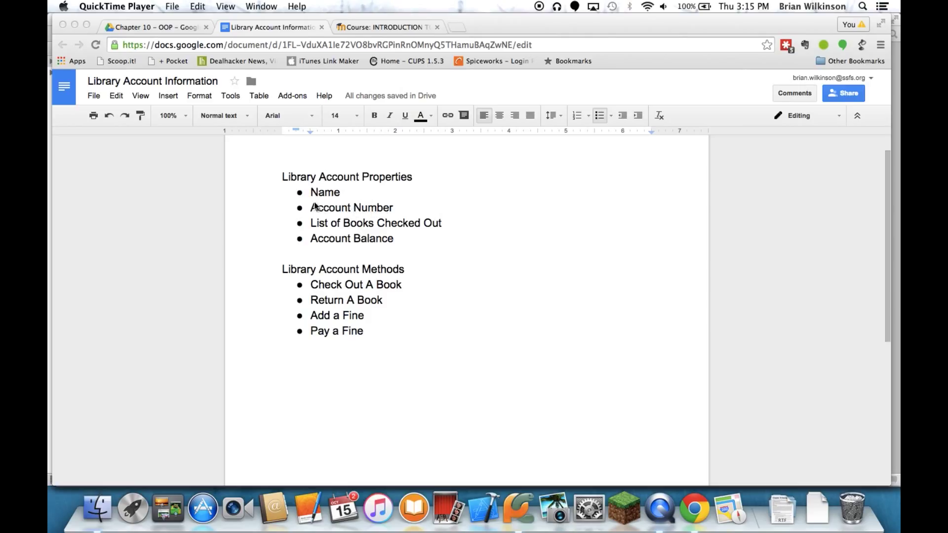
mouse_move(335, 224)
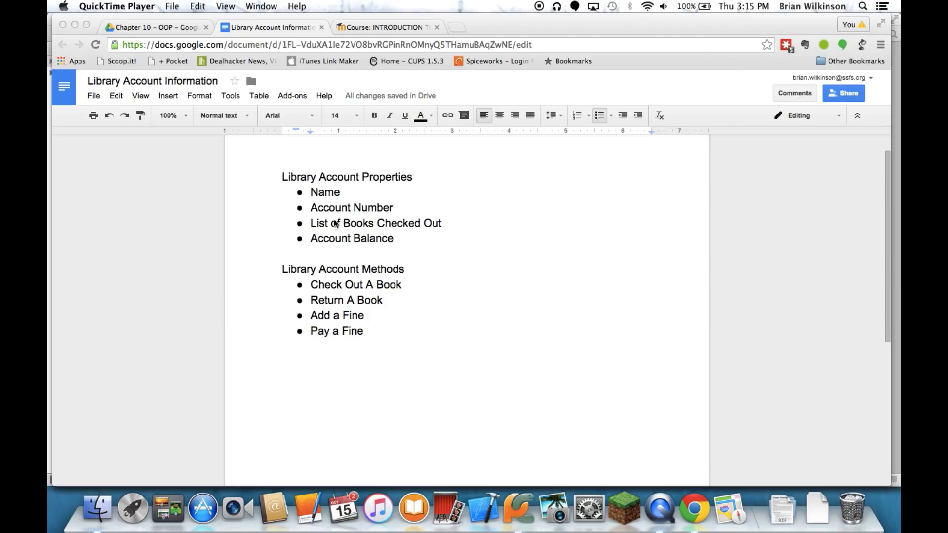
mouse_move(434, 225)
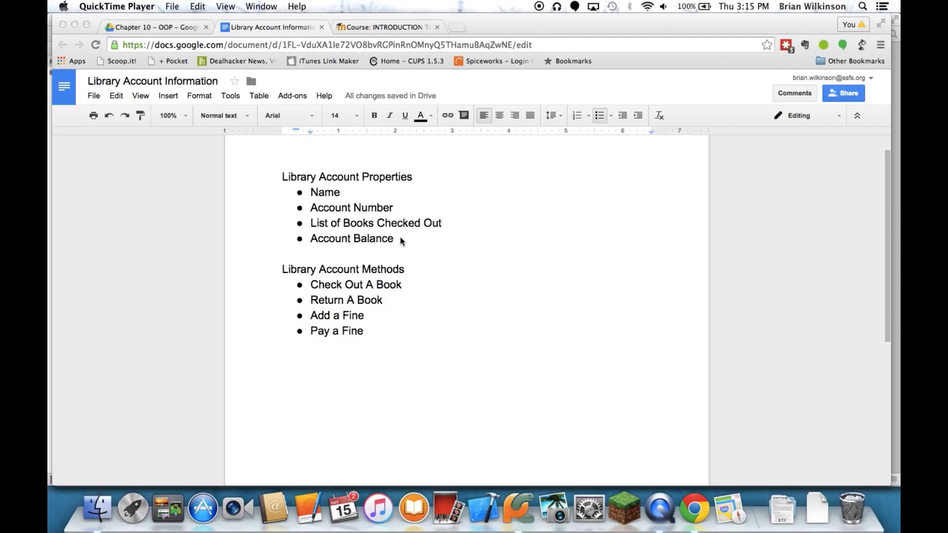
mouse_move(425, 259)
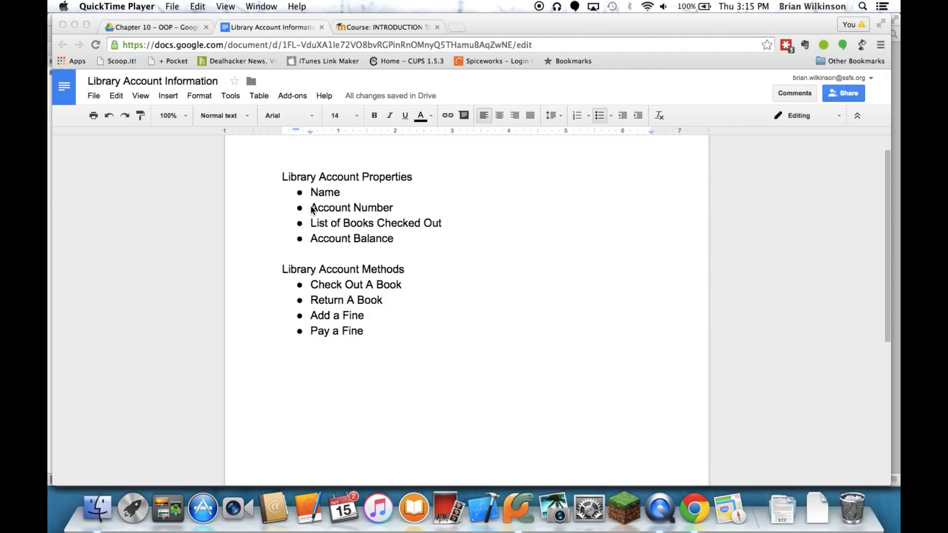
mouse_move(280, 276)
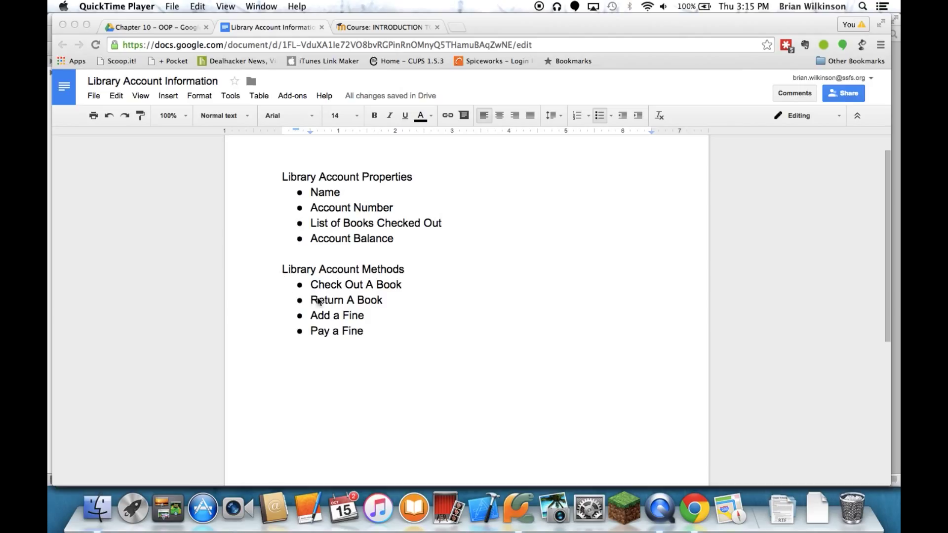
mouse_move(305, 282)
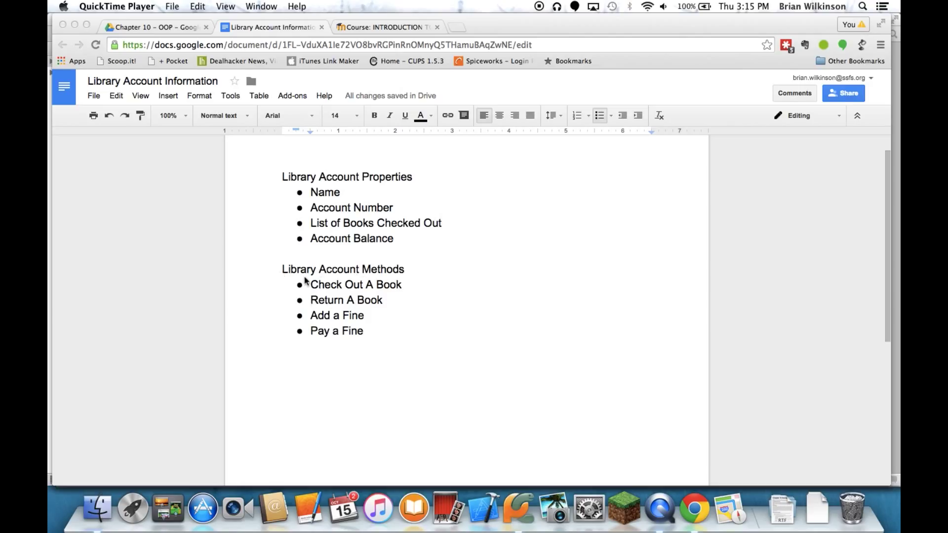
mouse_move(307, 303)
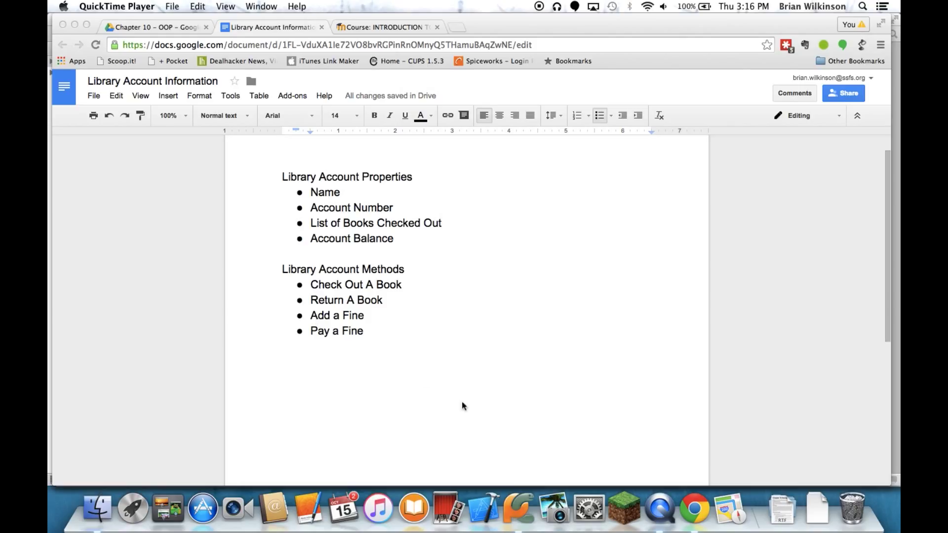
mouse_move(587, 507)
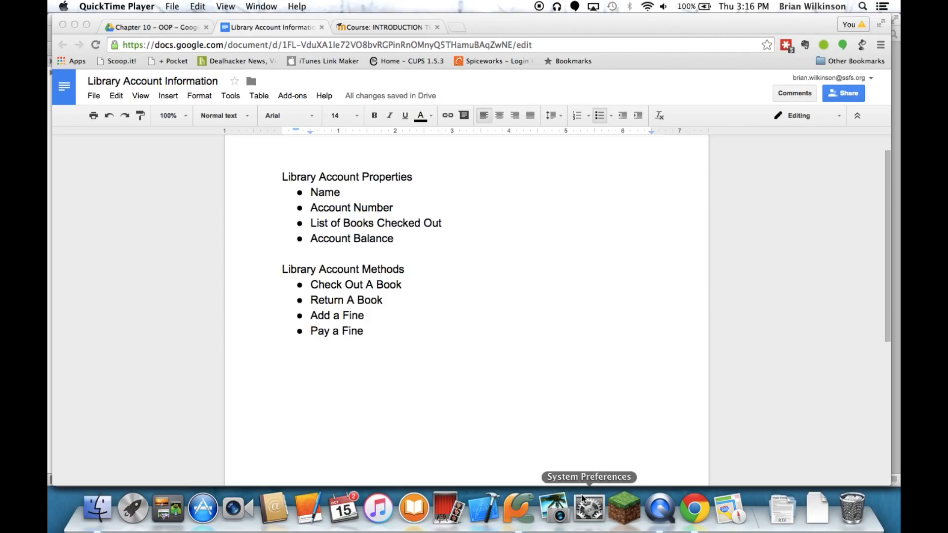
Step: Switch to the PyCharm project, select the project root and bring up the File menu
click(516, 508)
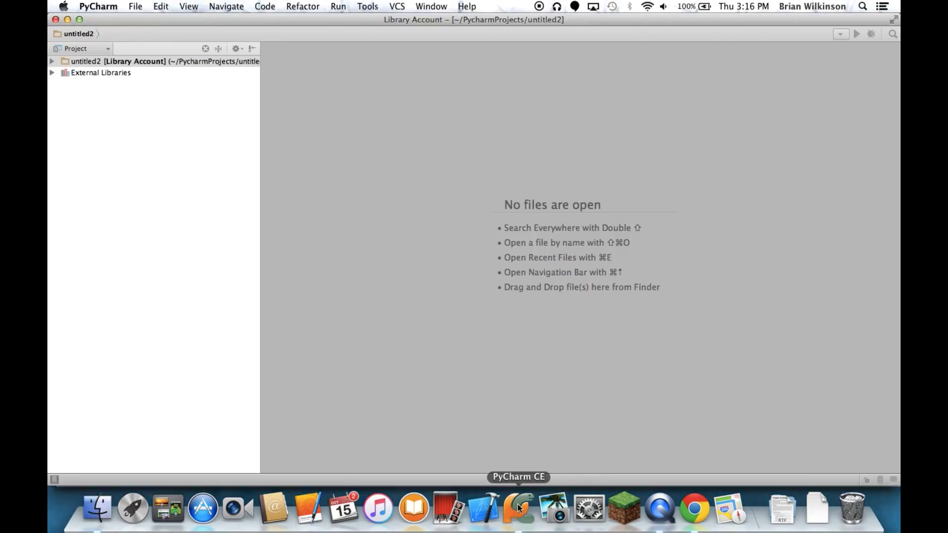
mouse_move(125, 97)
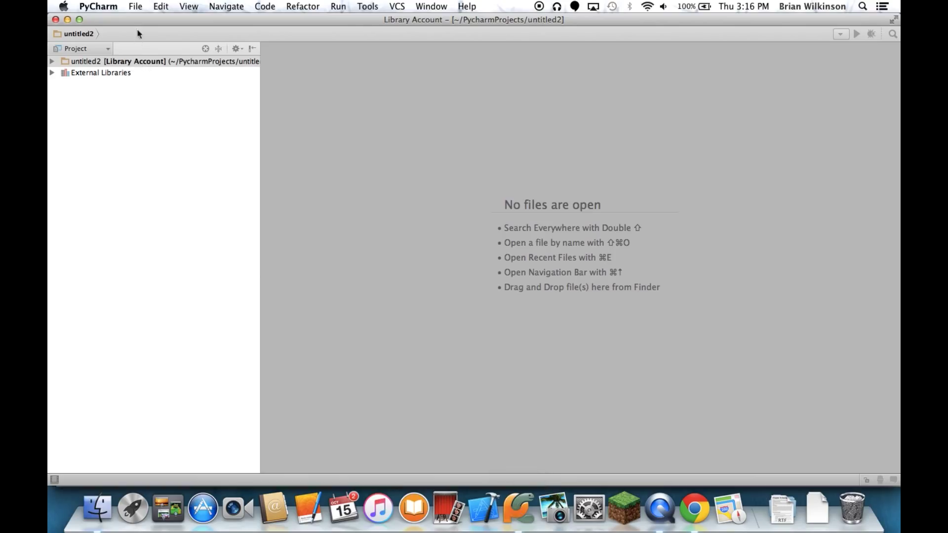
click(135, 7)
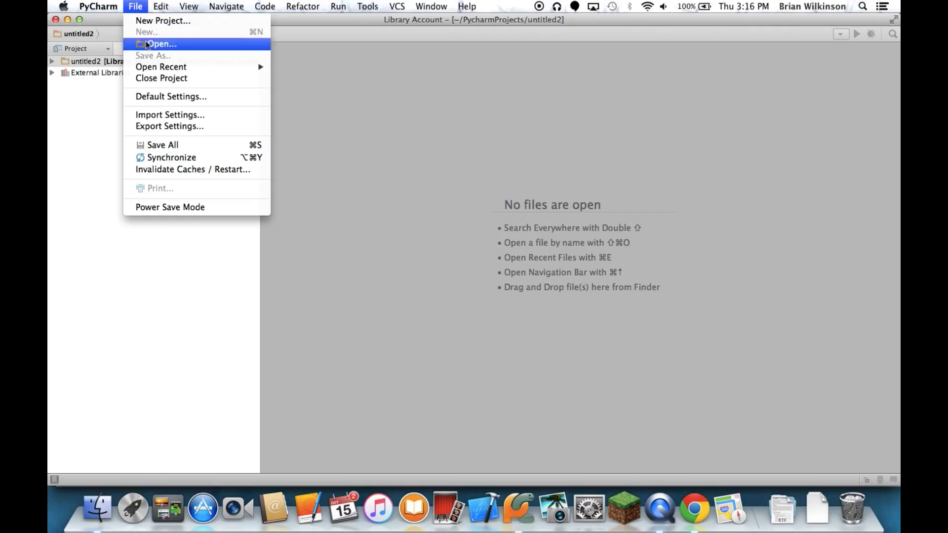
click(98, 7)
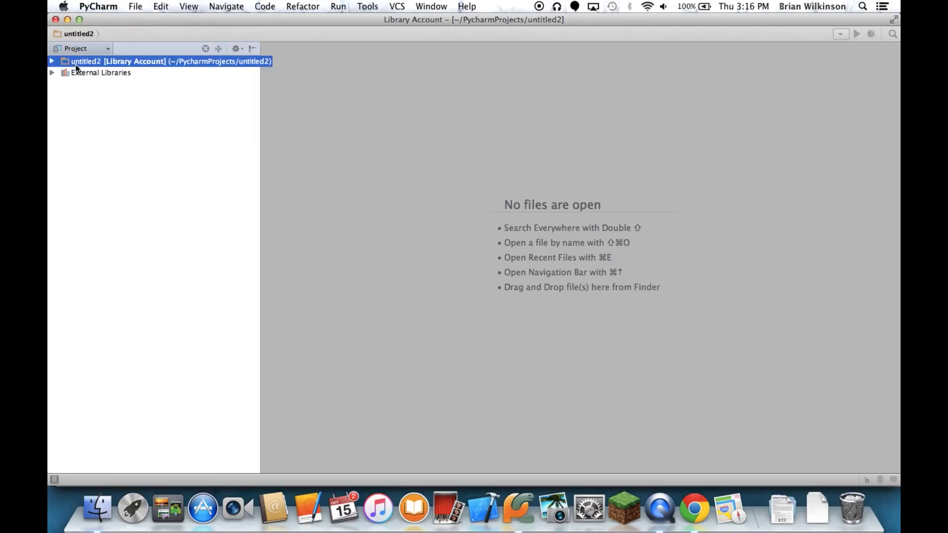
click(135, 7)
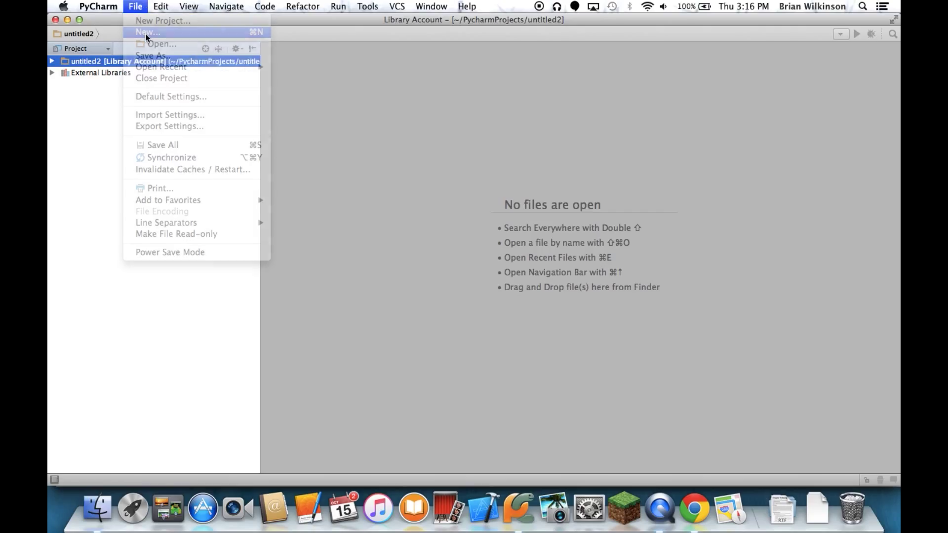
Step: Create a new Python file named account.py in the project and open it
click(147, 31)
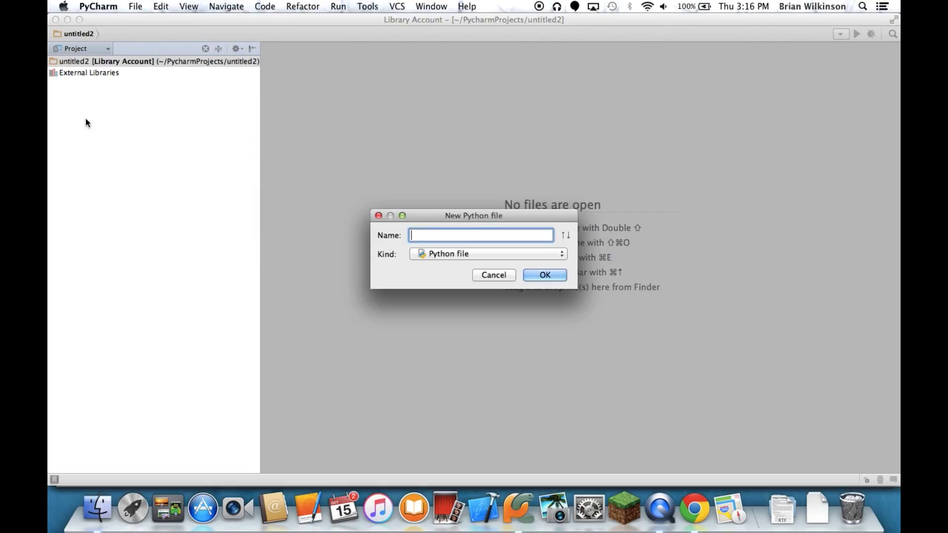
mouse_move(330, 234)
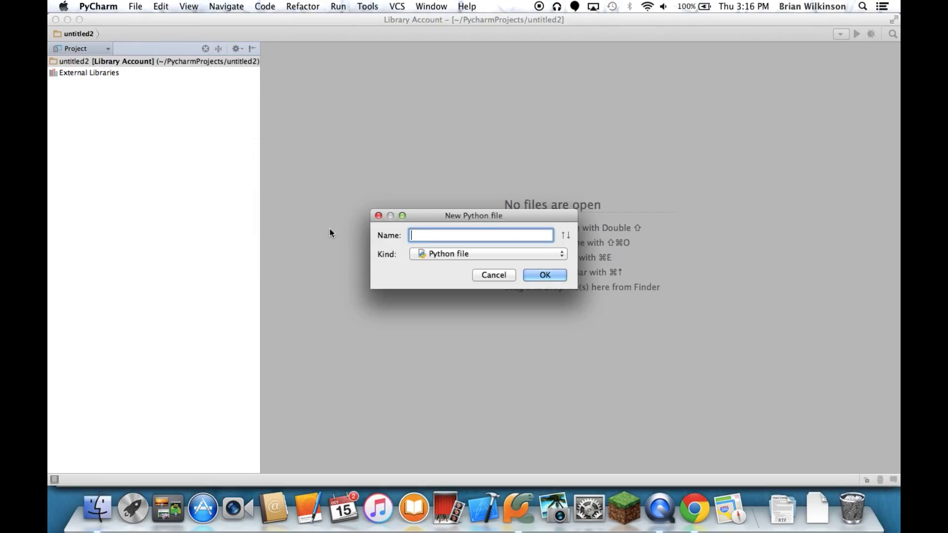
text(librar)
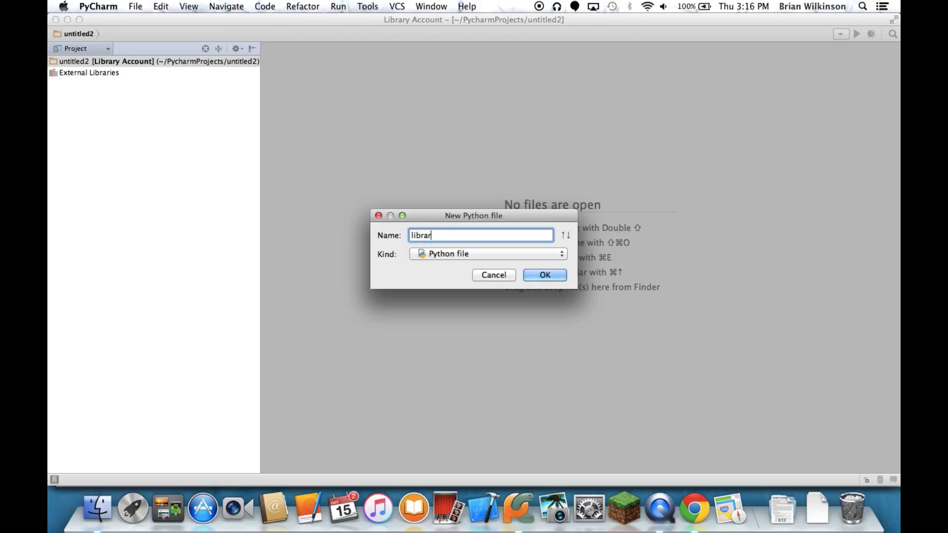
key(BackSpace)
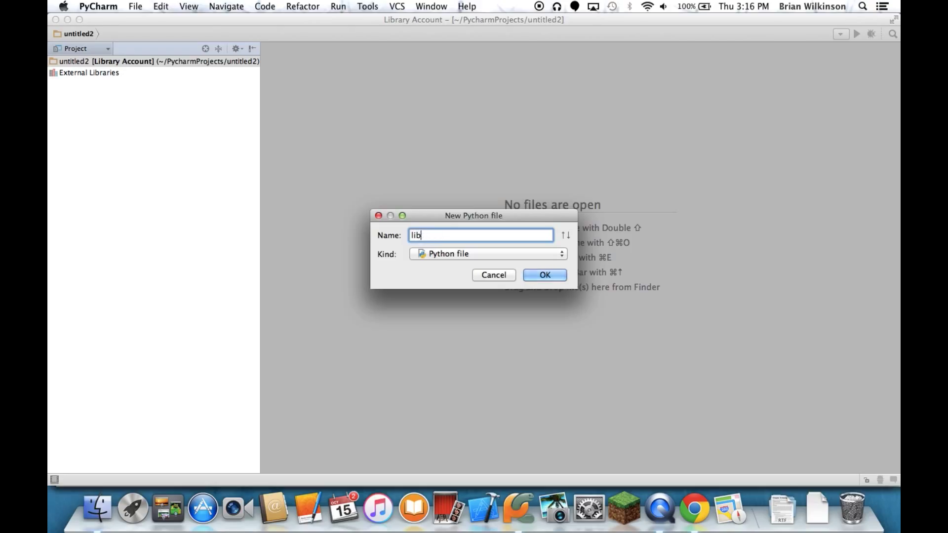
text(accou)
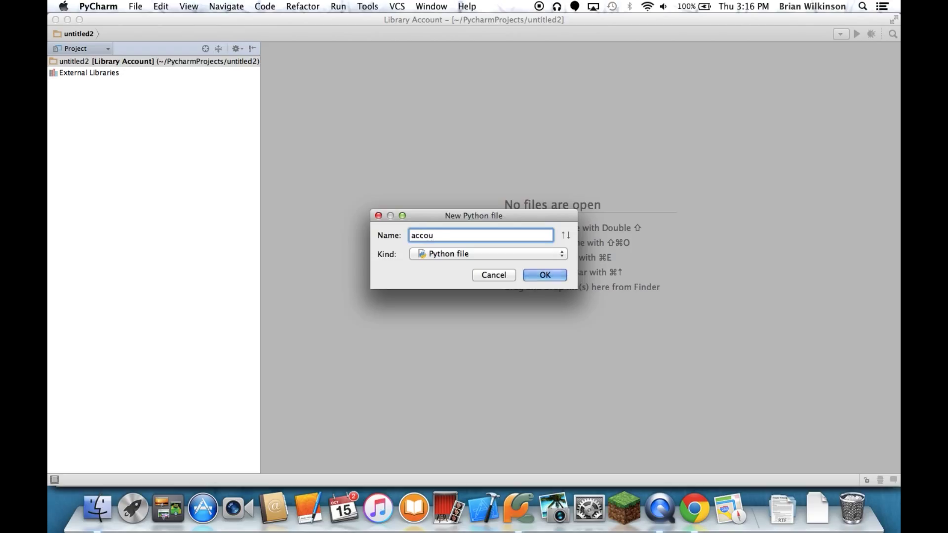
text(nt)
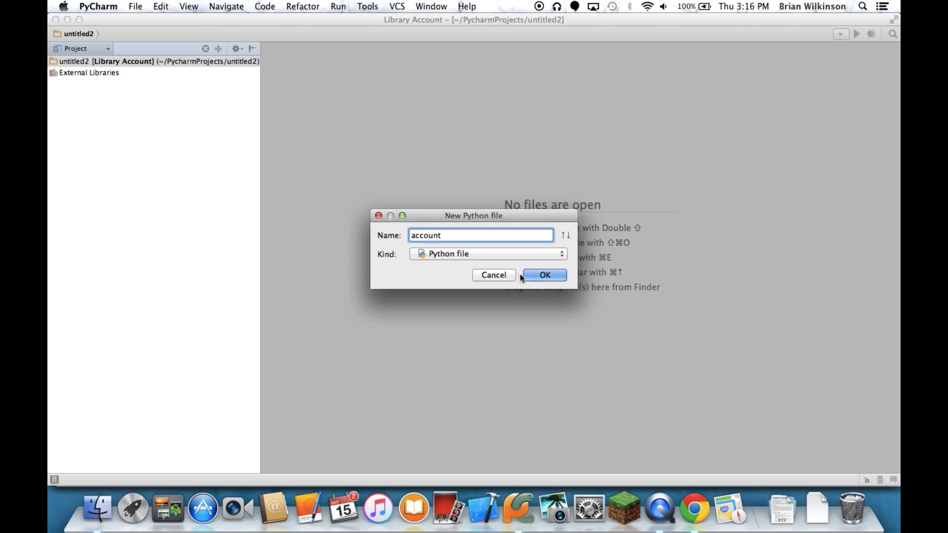
text(.py)
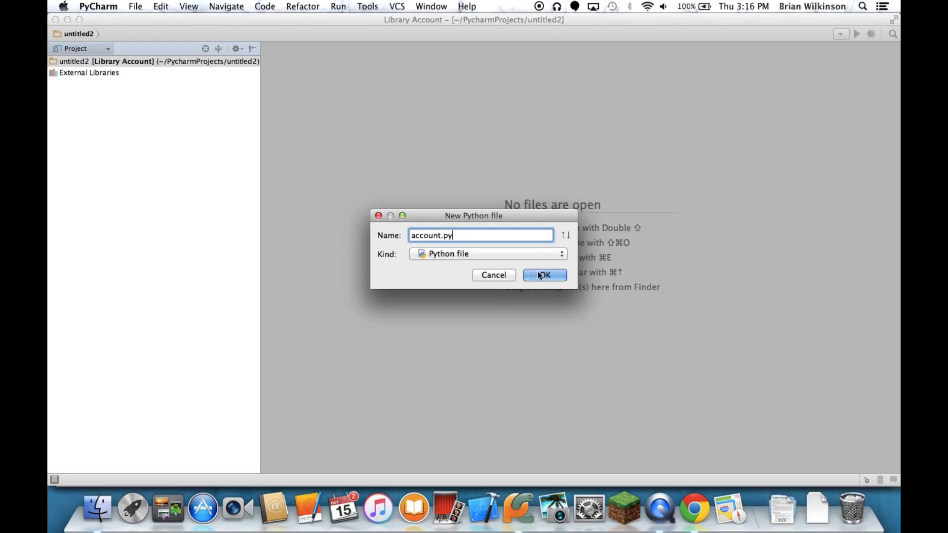
click(543, 275)
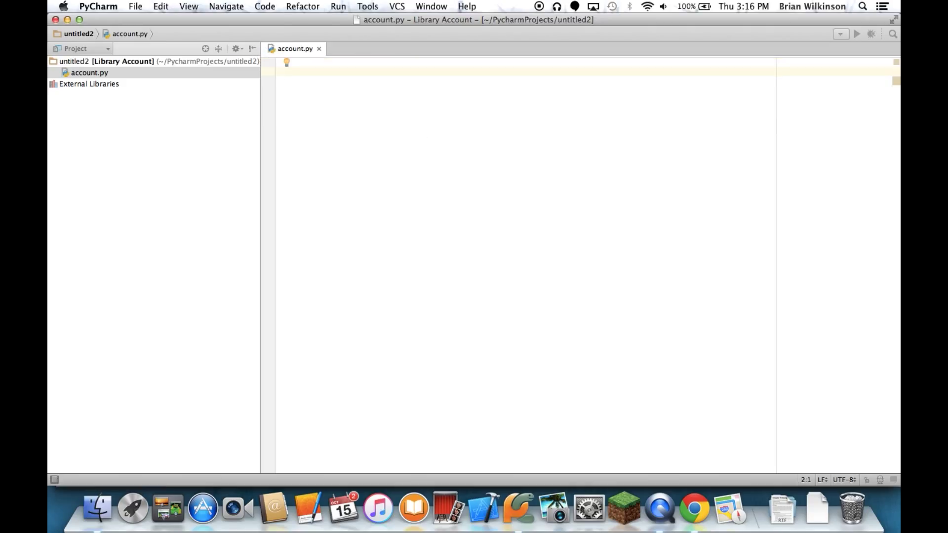
Step: Write the class Account: header and start the class body on a new line
text(class)
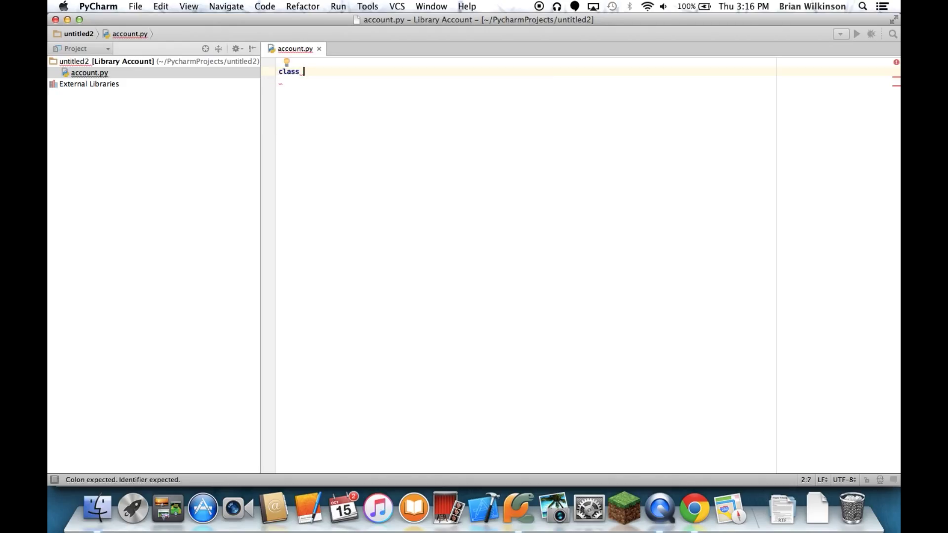
text(A)
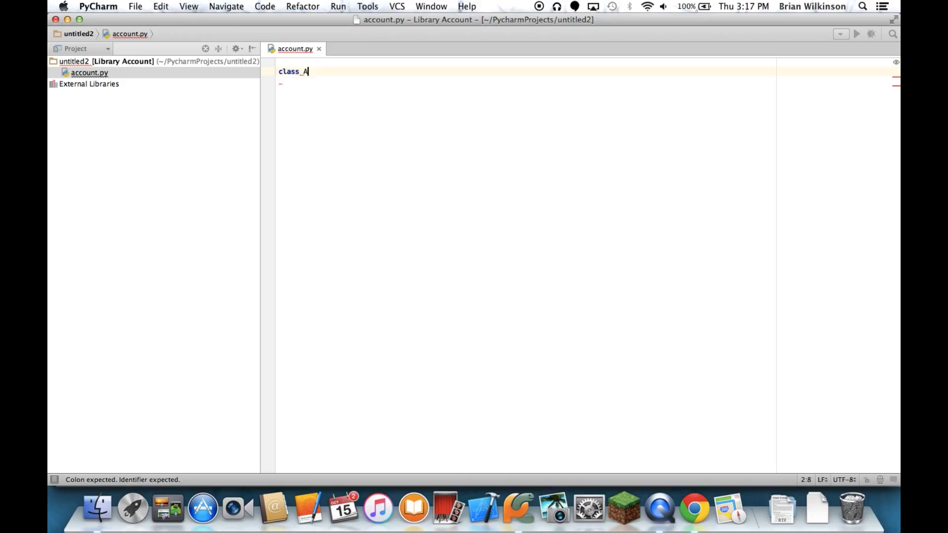
text(ccount)
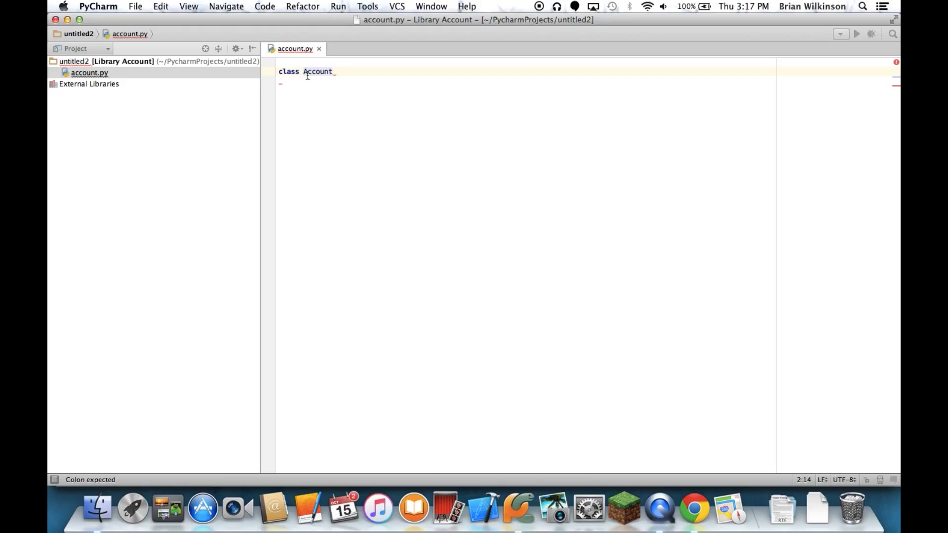
text(:)
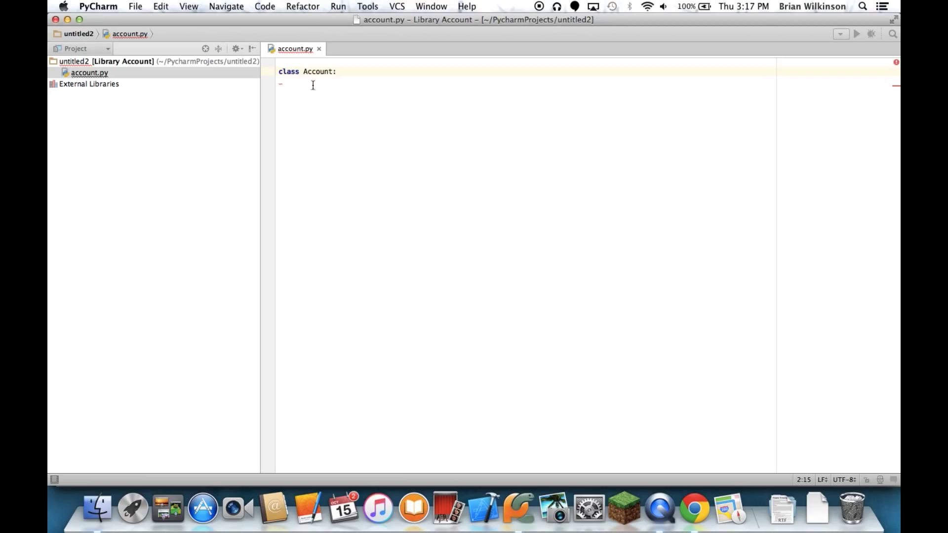
key(enter)
text(def)
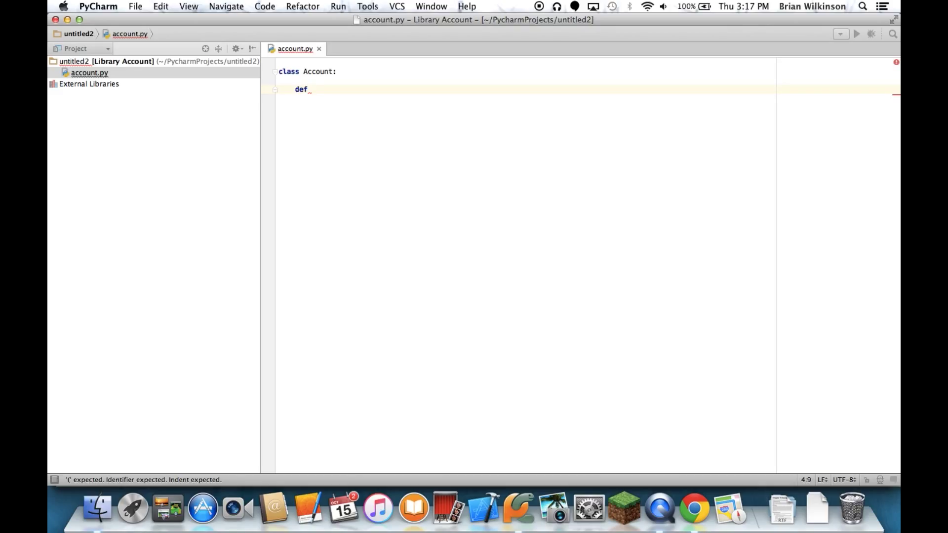
Step: Define __init__(self, name, accountNumber) and begin its body
text(__)
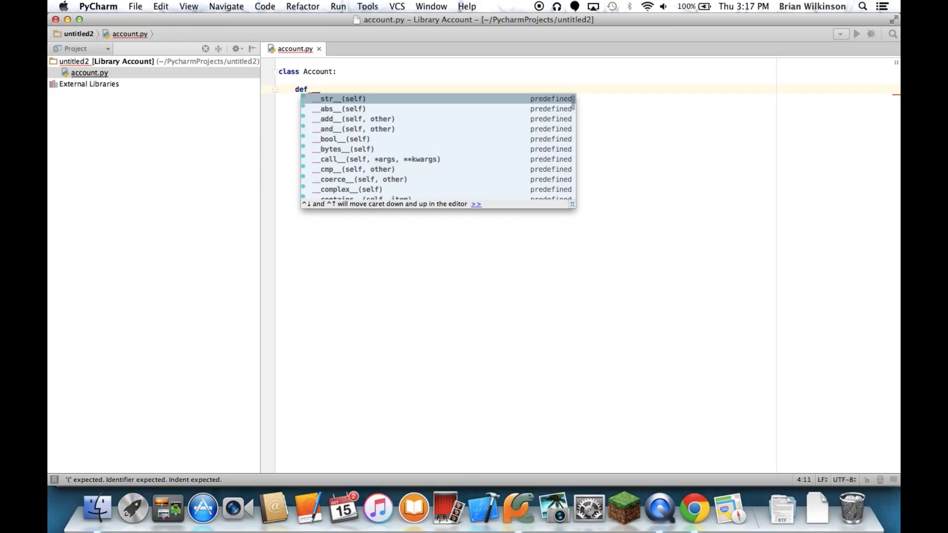
text(init)
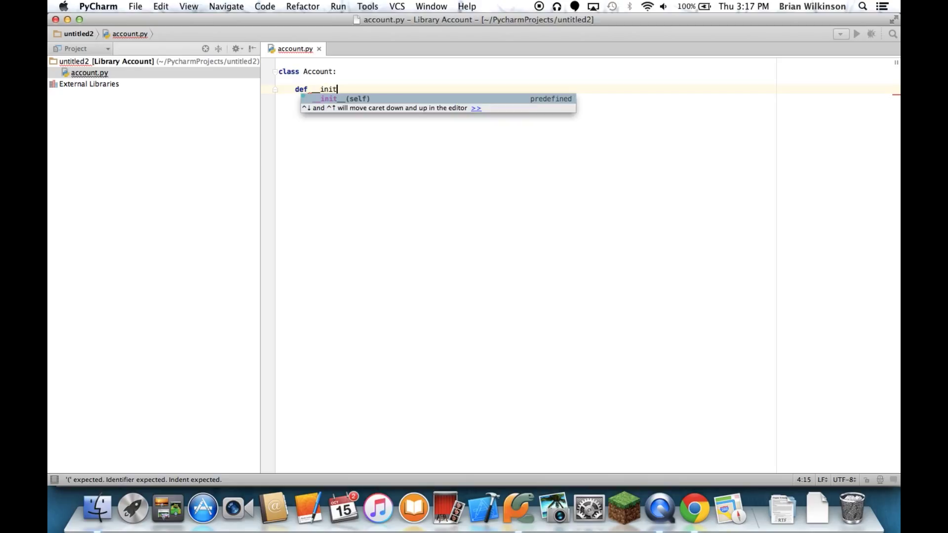
text(__(self, ):)
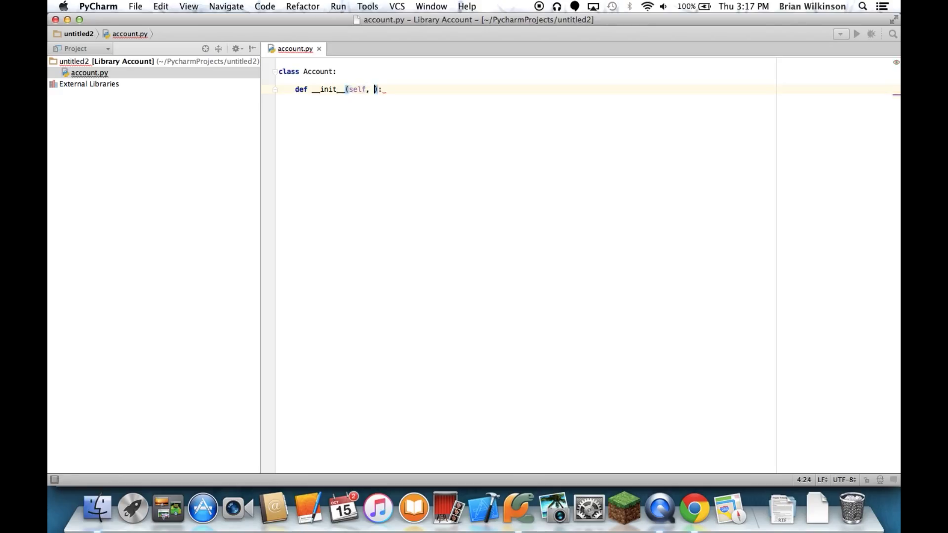
text(name, a)
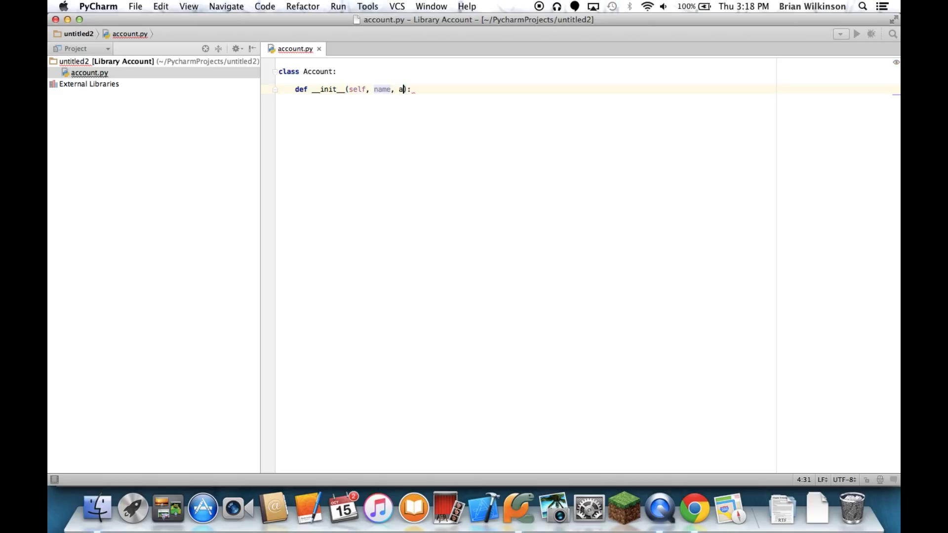
text(ccountNumb)
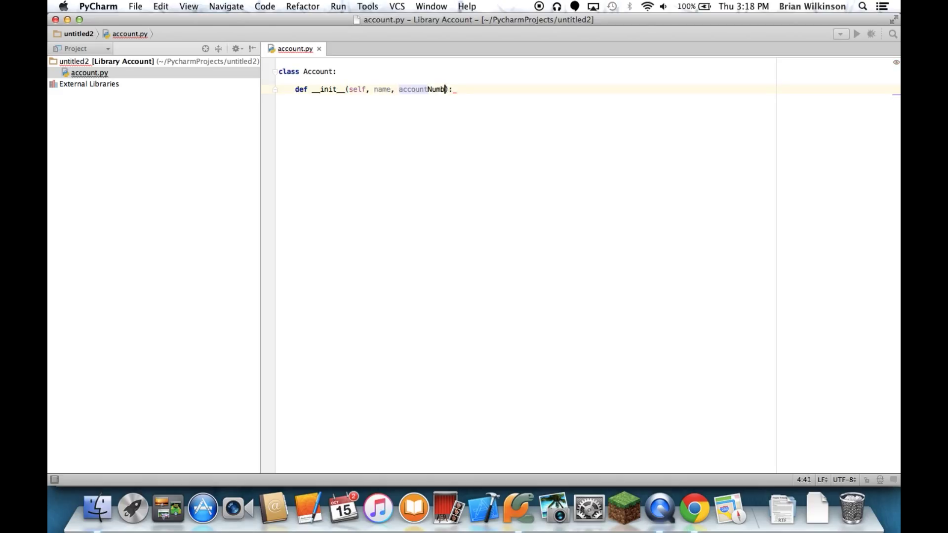
text(er)
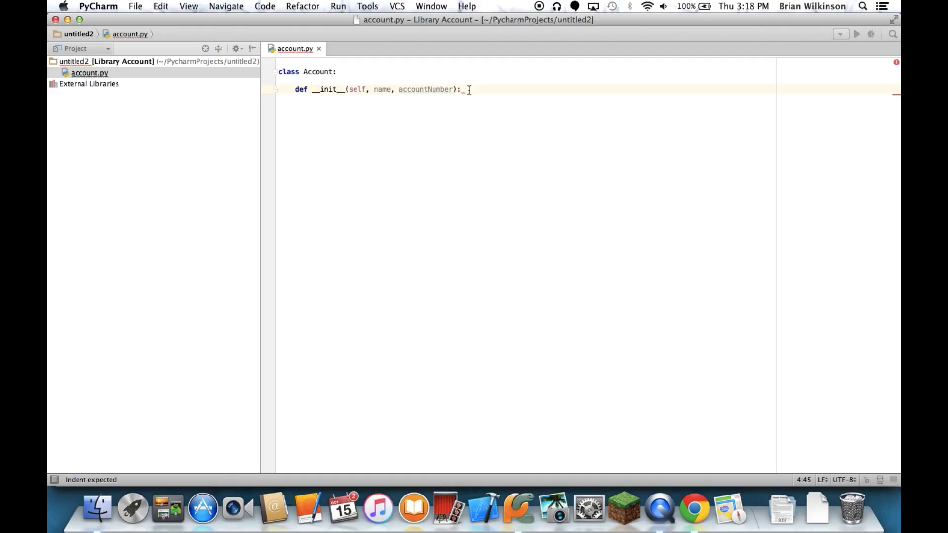
key(enter)
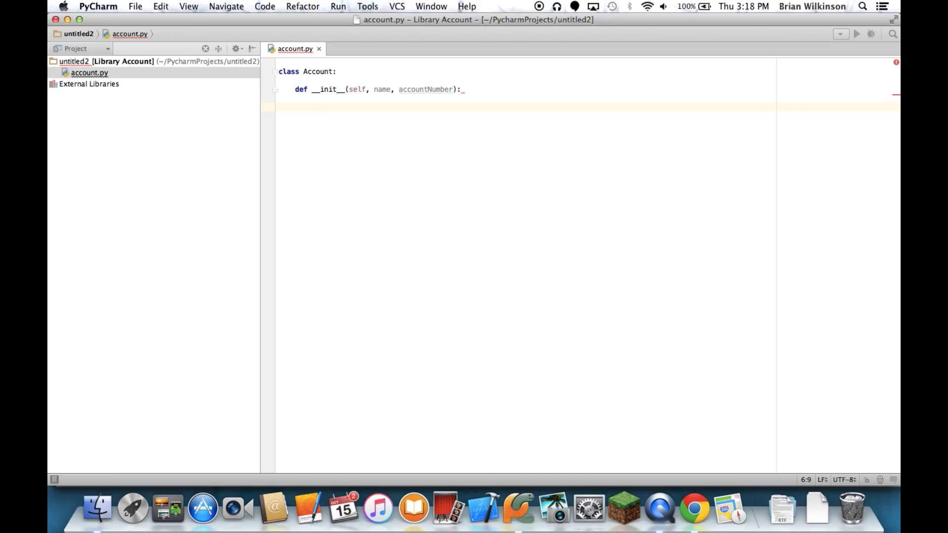
mouse_move(382, 90)
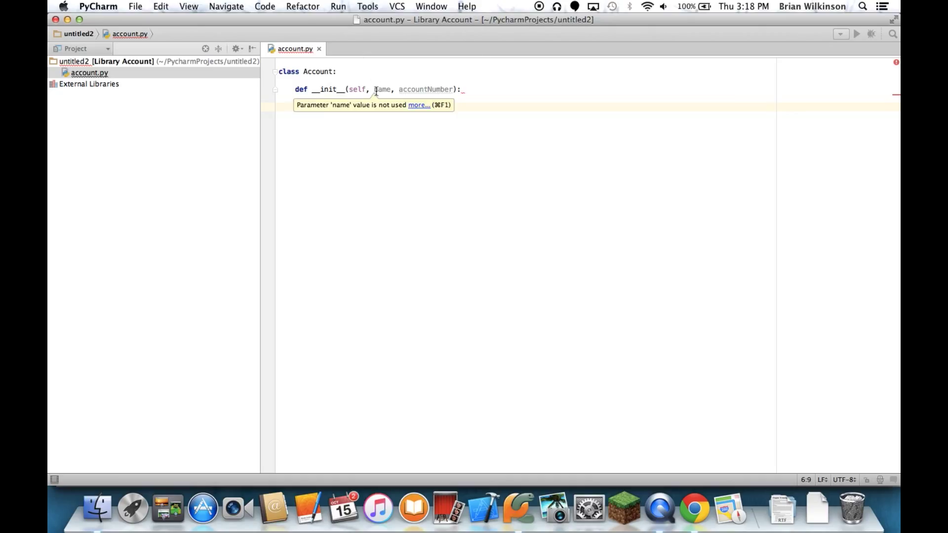
Step: Store name and accountNumber as self.name and self.accountNumber
text(self)
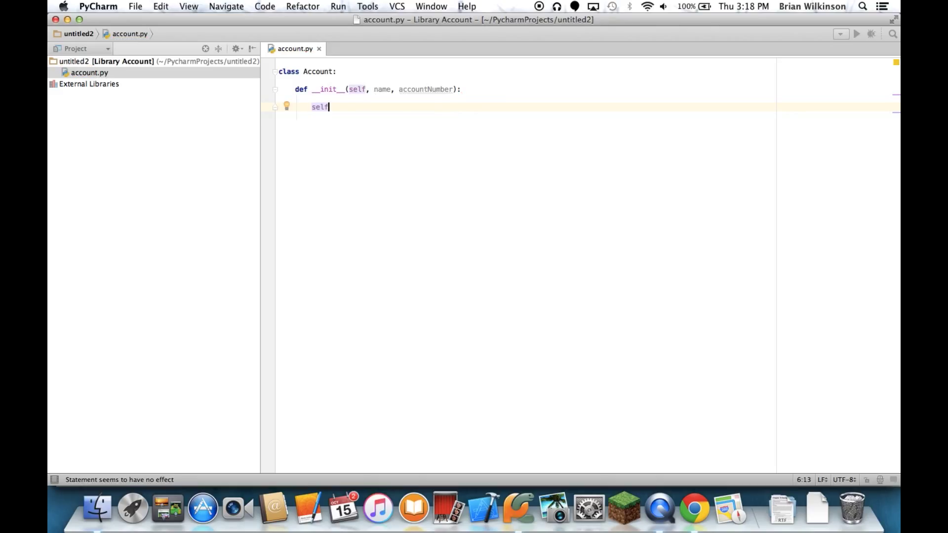
text(.)
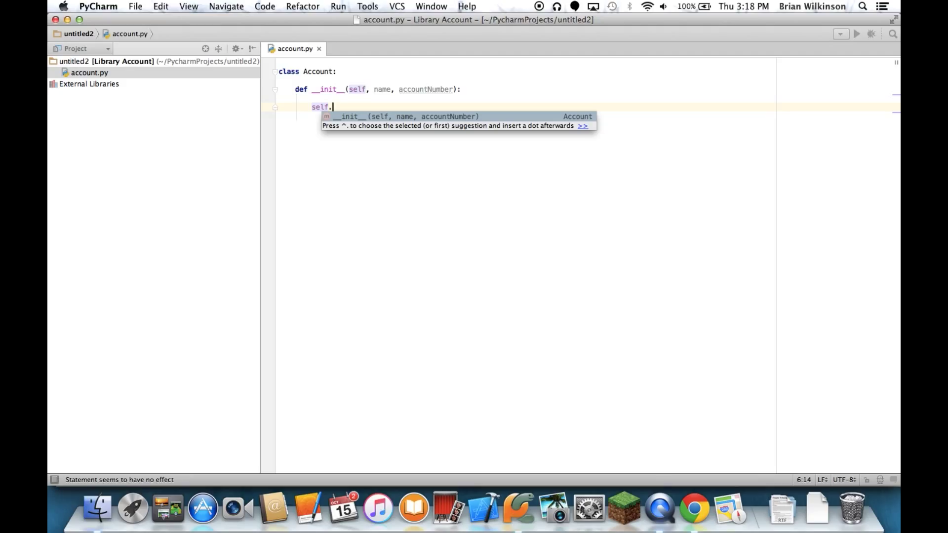
text(name =)
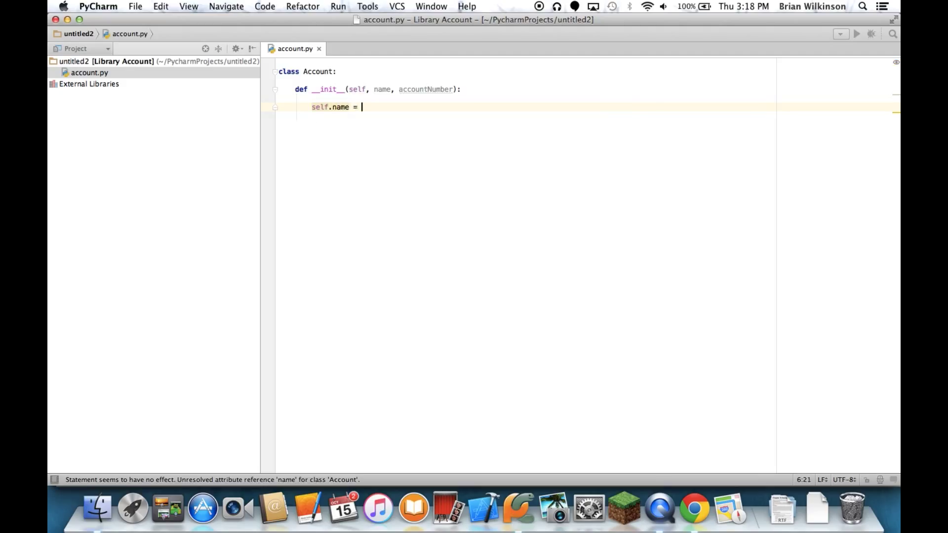
text(name)
text(self.acc)
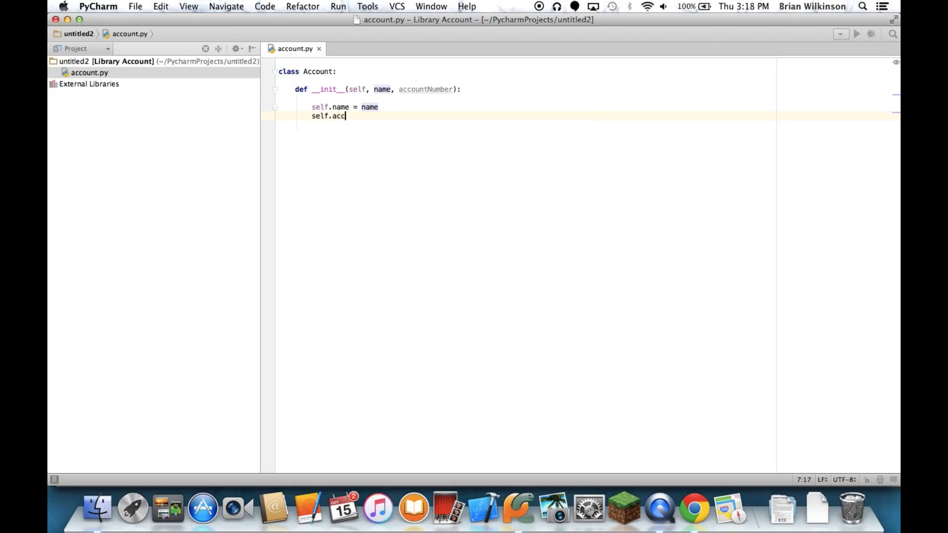
text(ountNu)
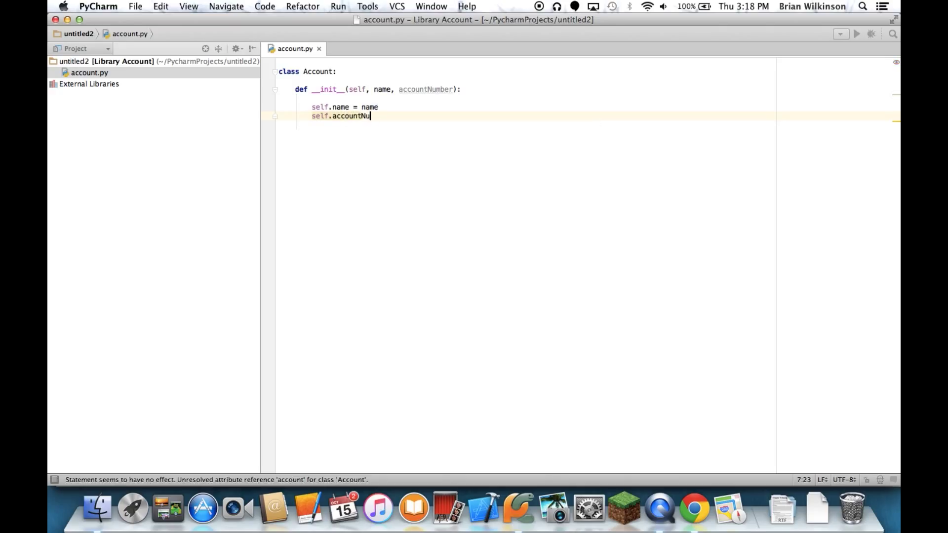
text(mber = accountNumber)
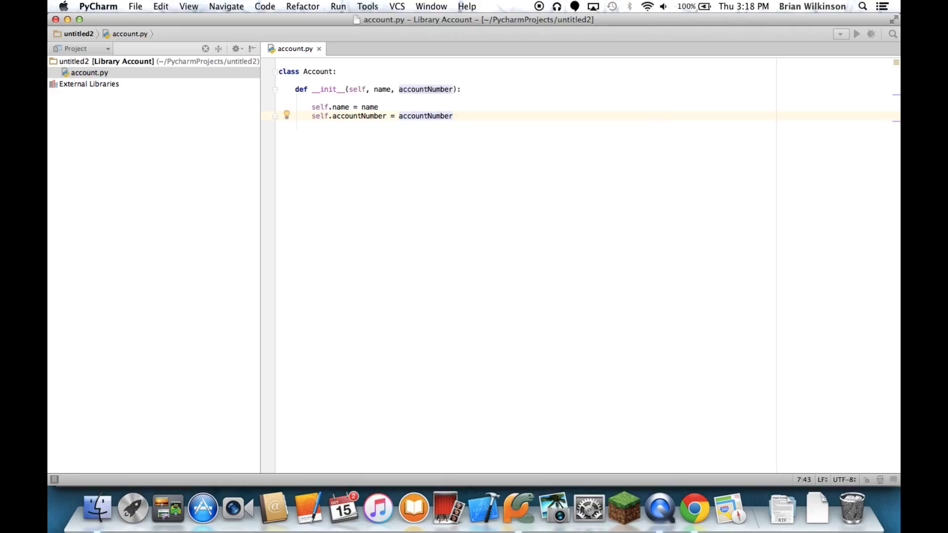
mouse_move(424, 158)
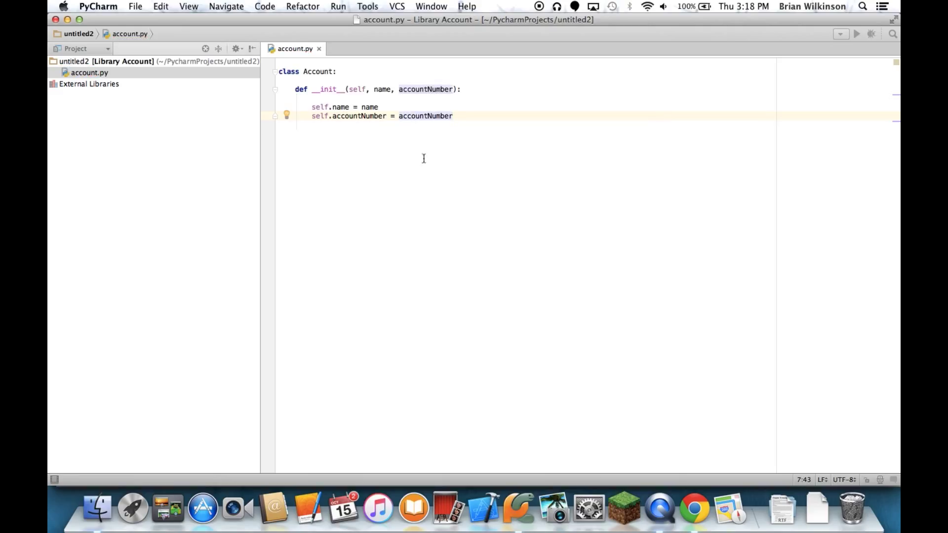
mouse_move(331, 116)
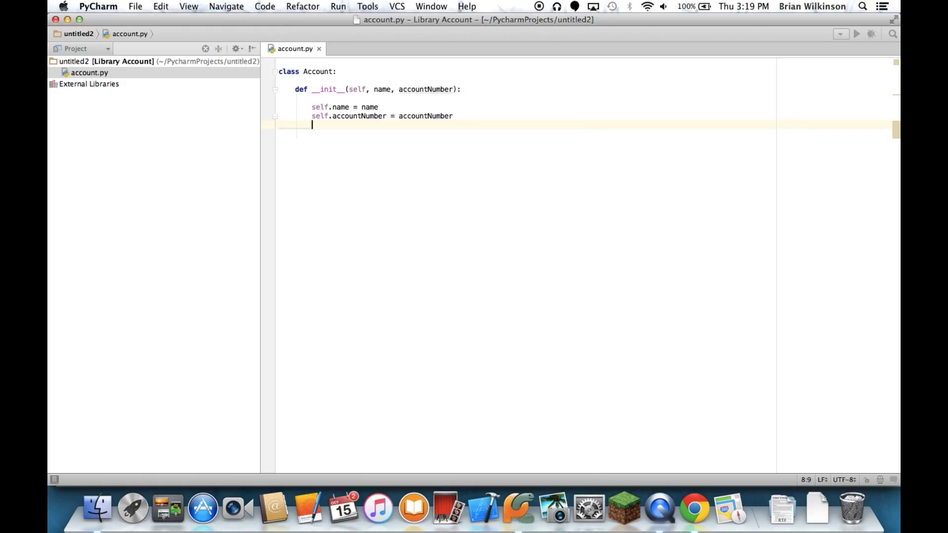
Step: Initialise self.balance = 0 and self.booksCheckedOut = [] in the constructor
text(self.bal)
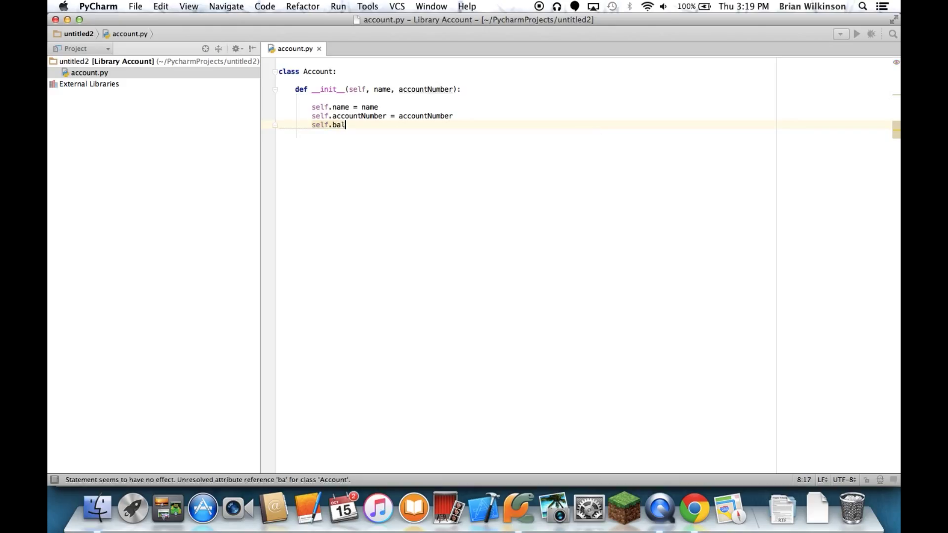
text(ance)
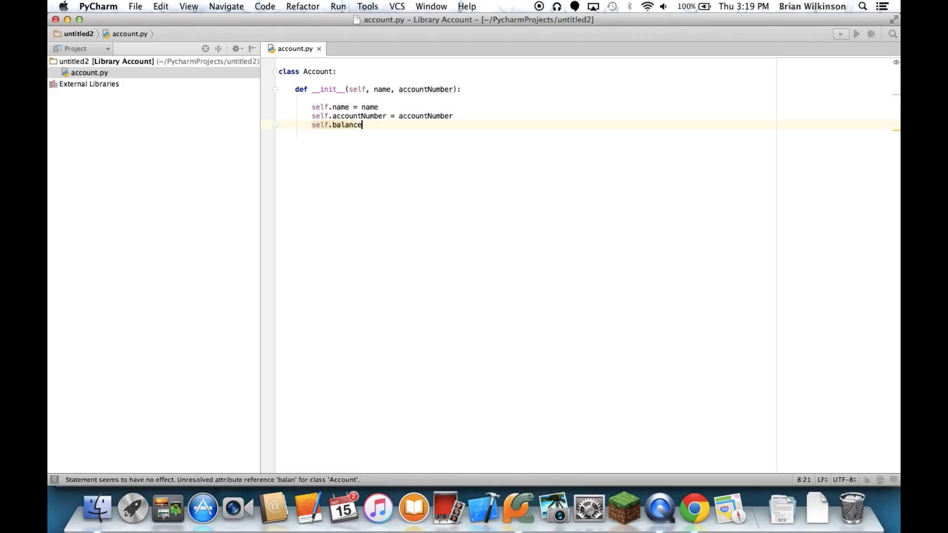
text(= 0)
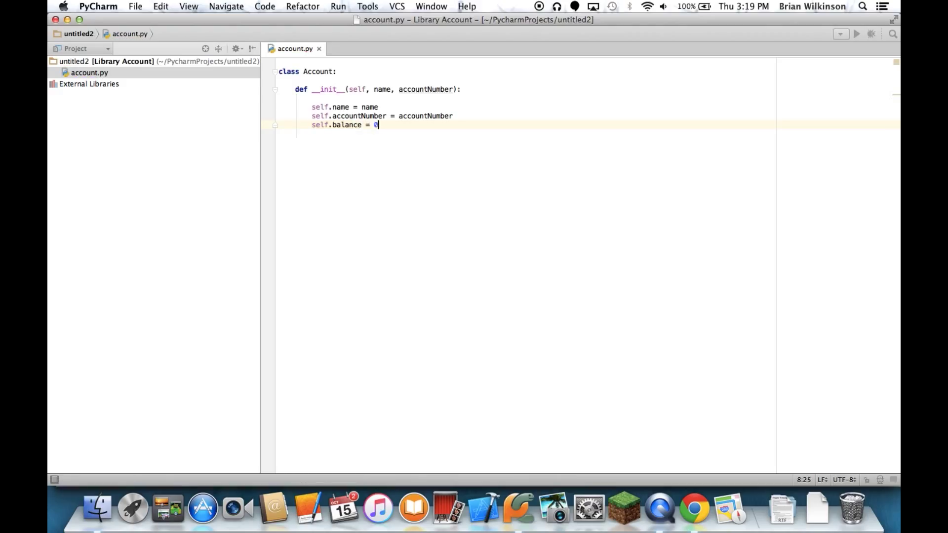
key(enter)
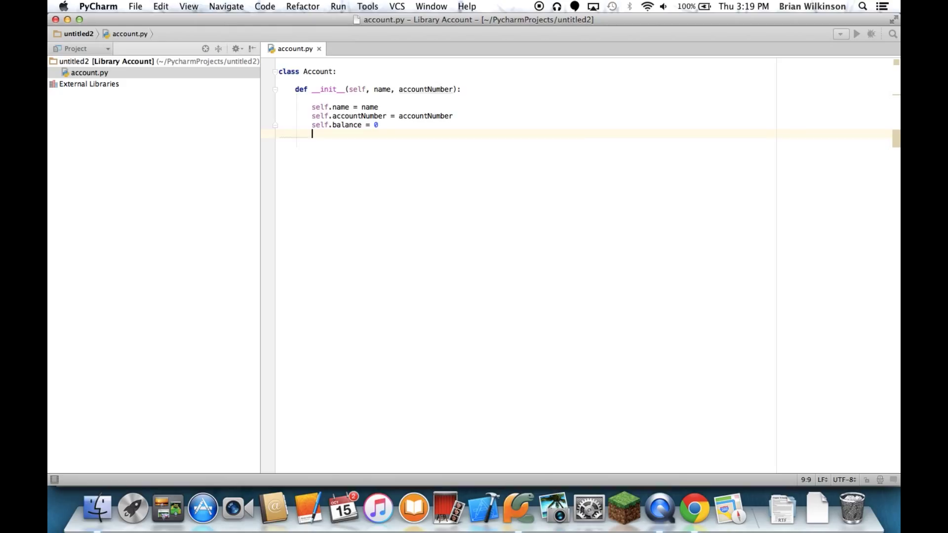
text(self)
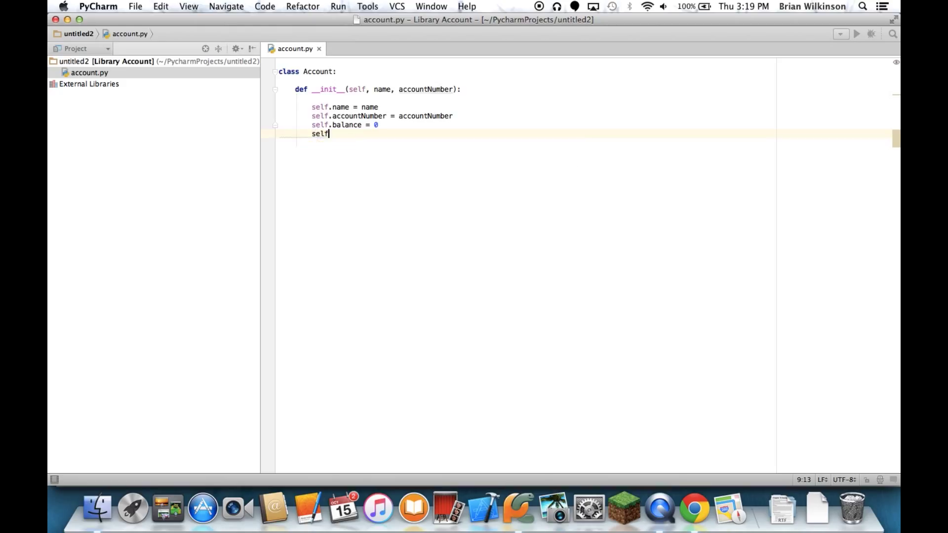
text(.book)
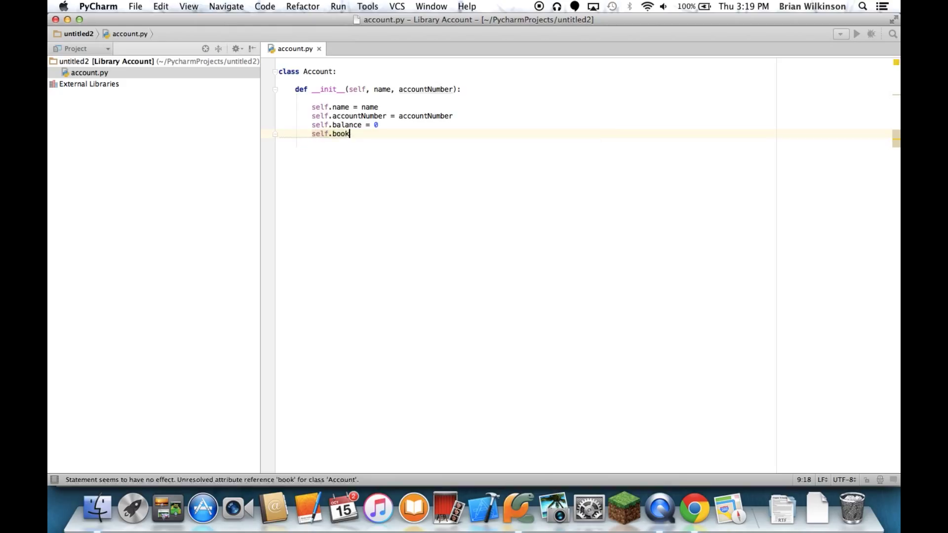
text(sCheckedOut =)
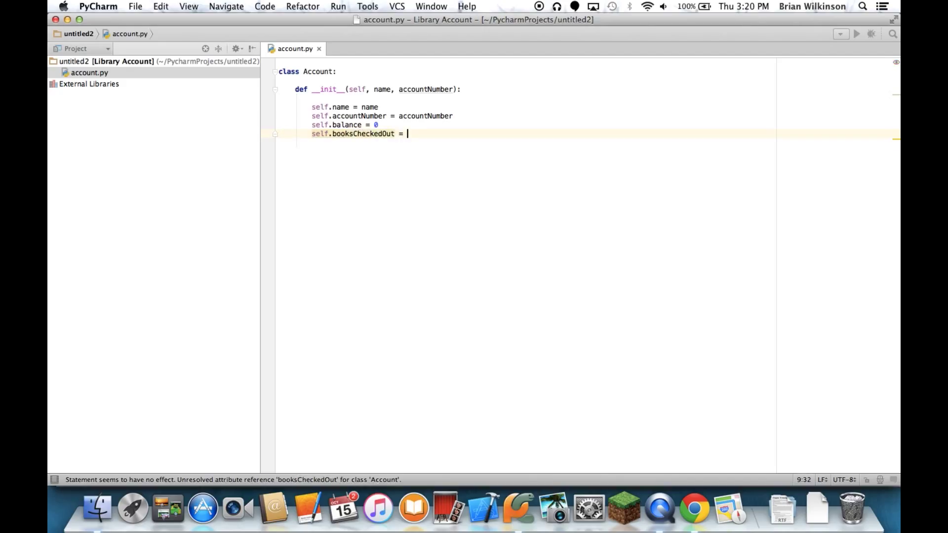
text([])
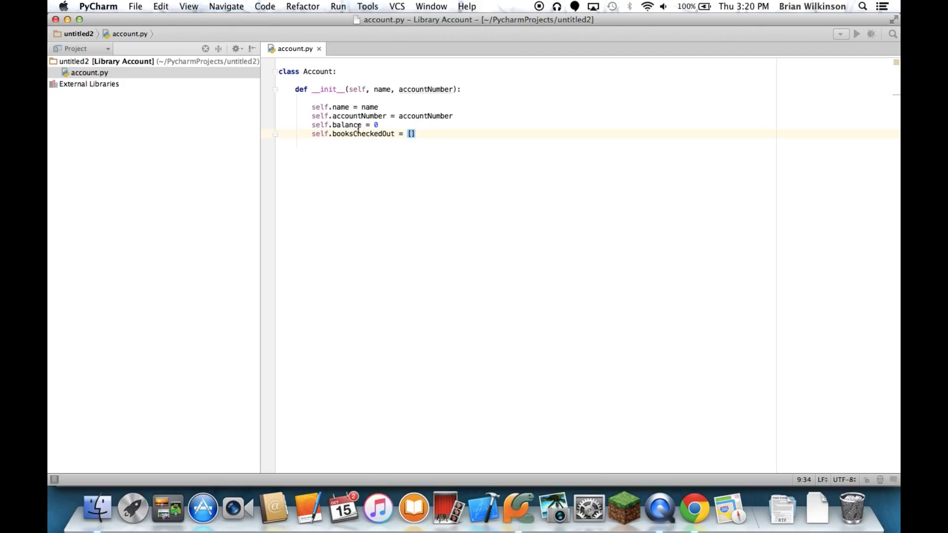
key(enter)
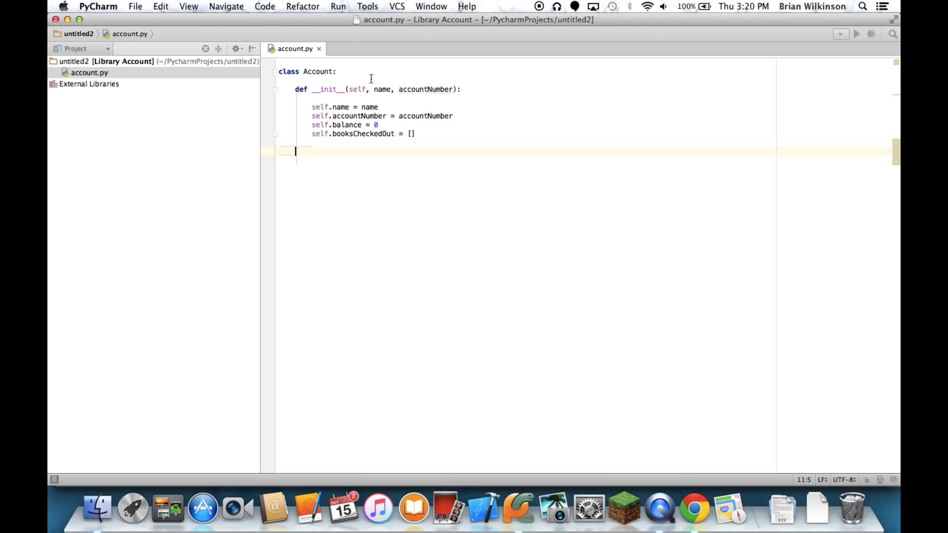
mouse_move(340, 168)
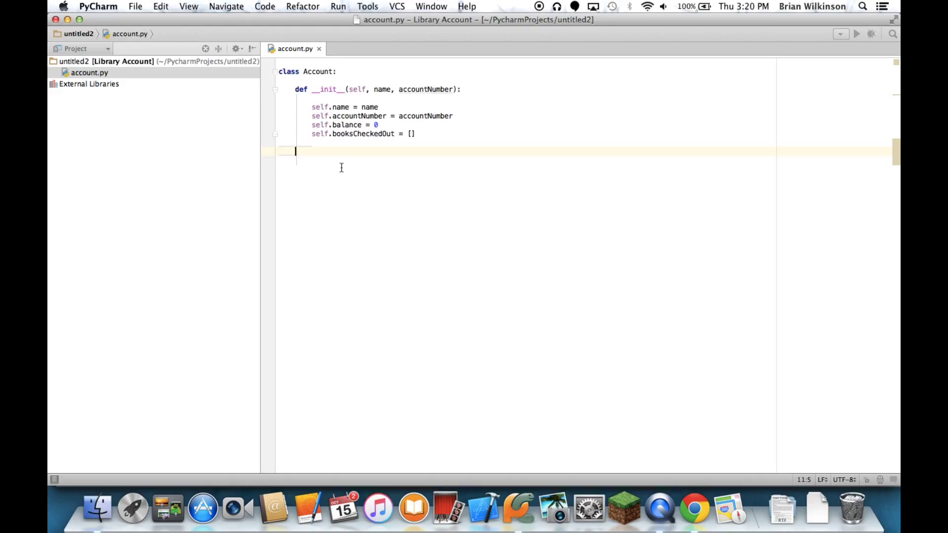
Step: Define checkOut(self, title) and begin its body
text(def)
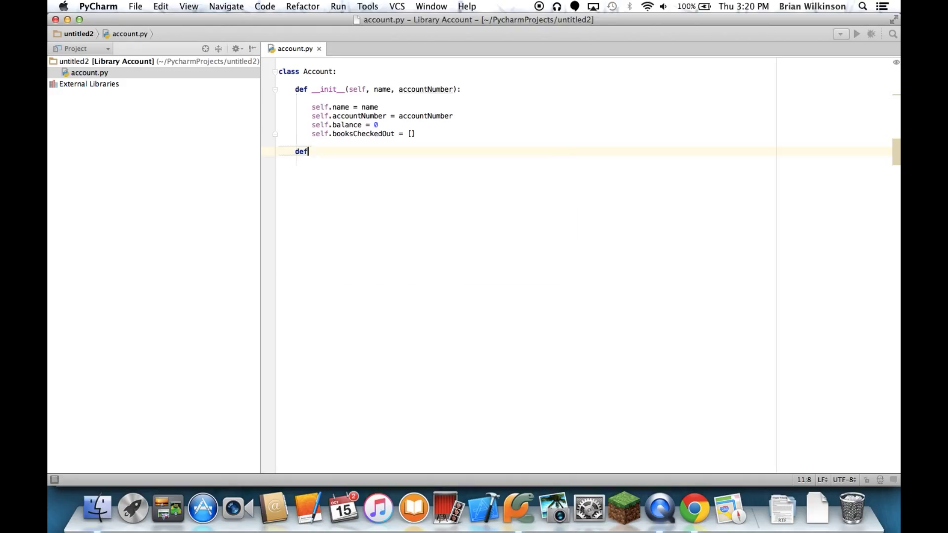
text(()
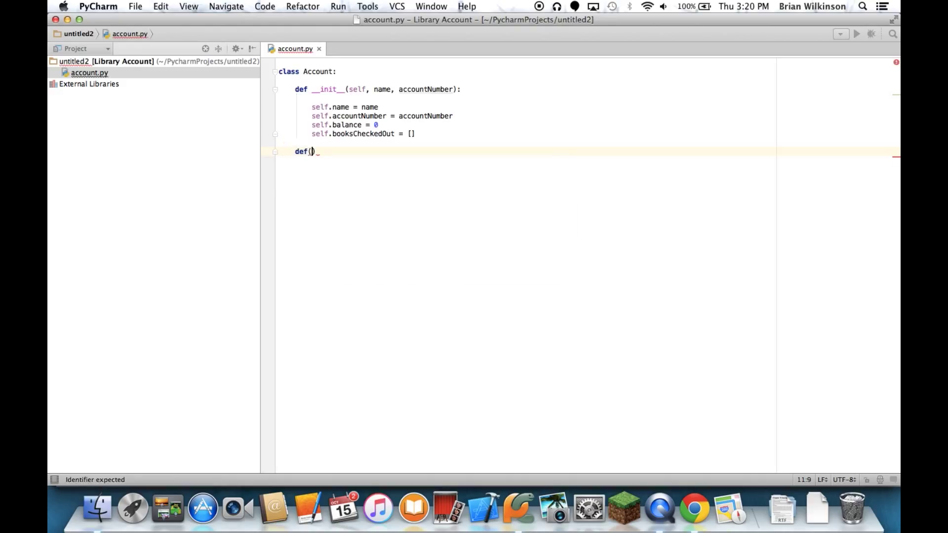
key(backspace)
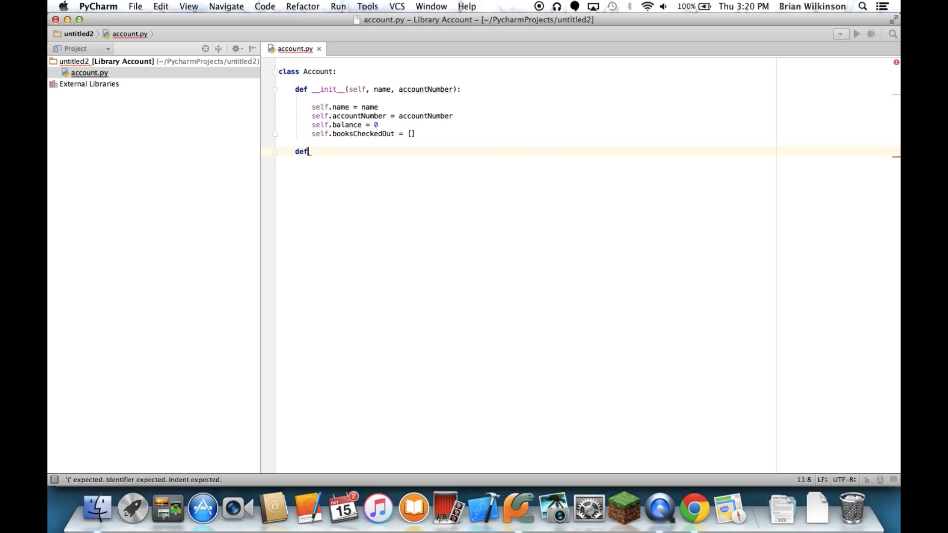
text(checkOut)
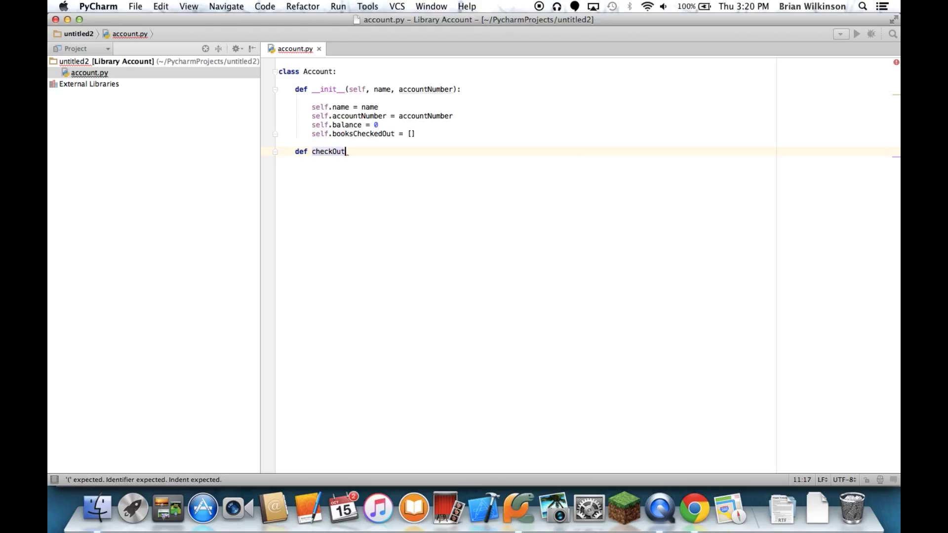
text((self):)
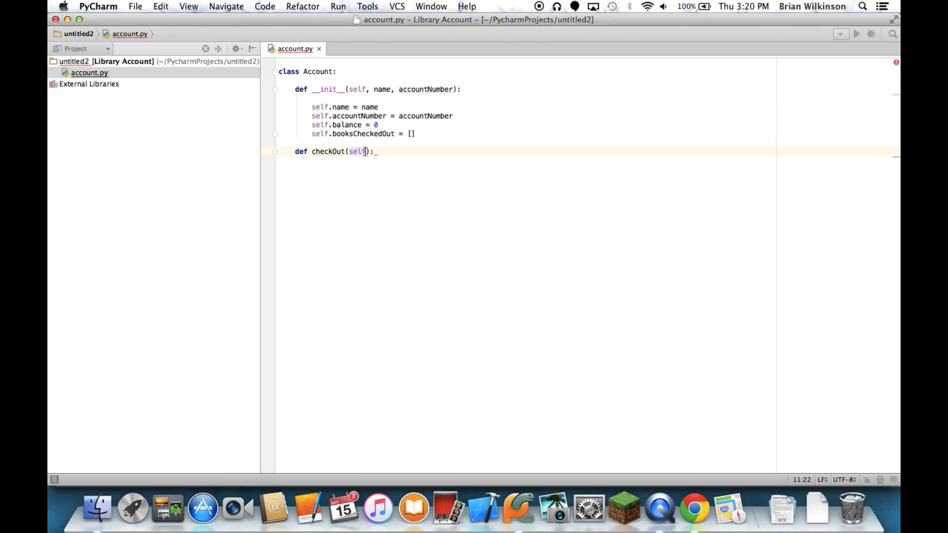
text(, title)
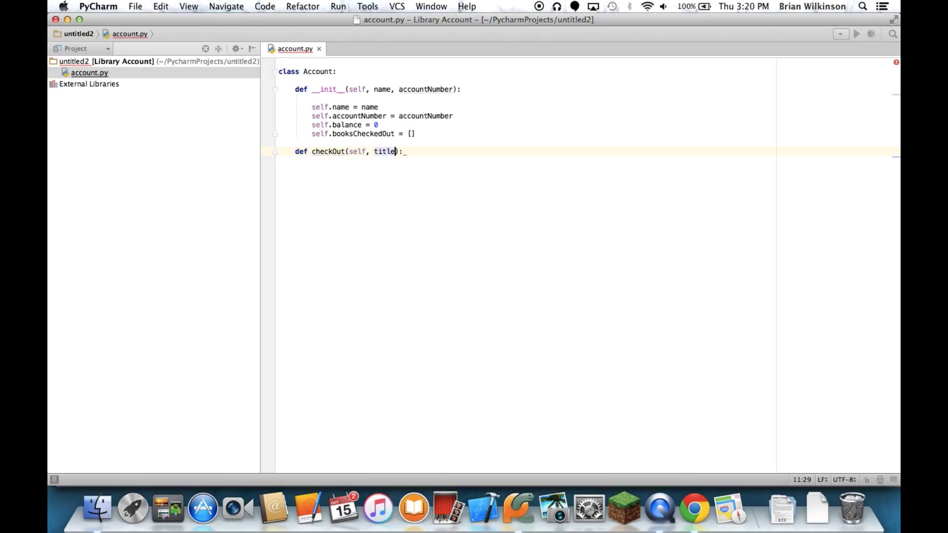
key(enter)
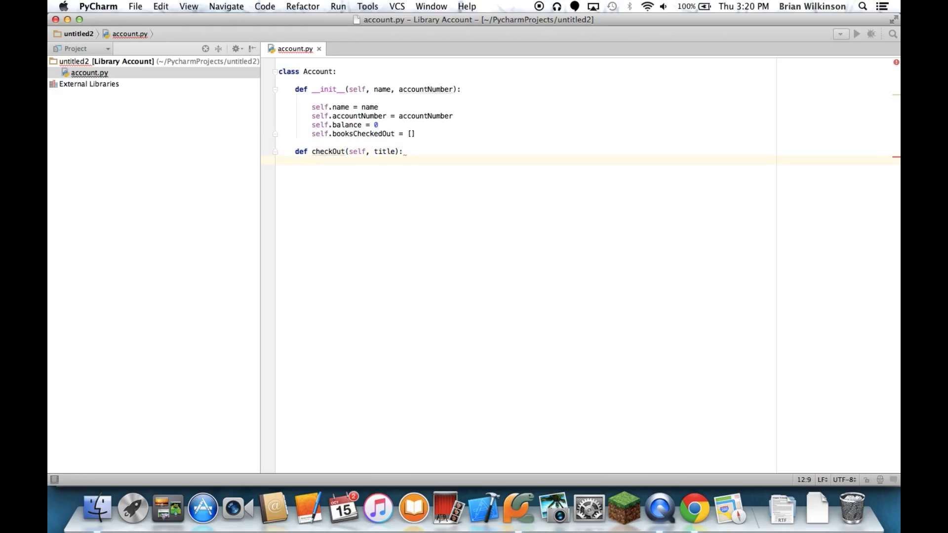
Step: Append title to self.booksCheckedOut inside checkOut
text(self.booksCheckedOut)
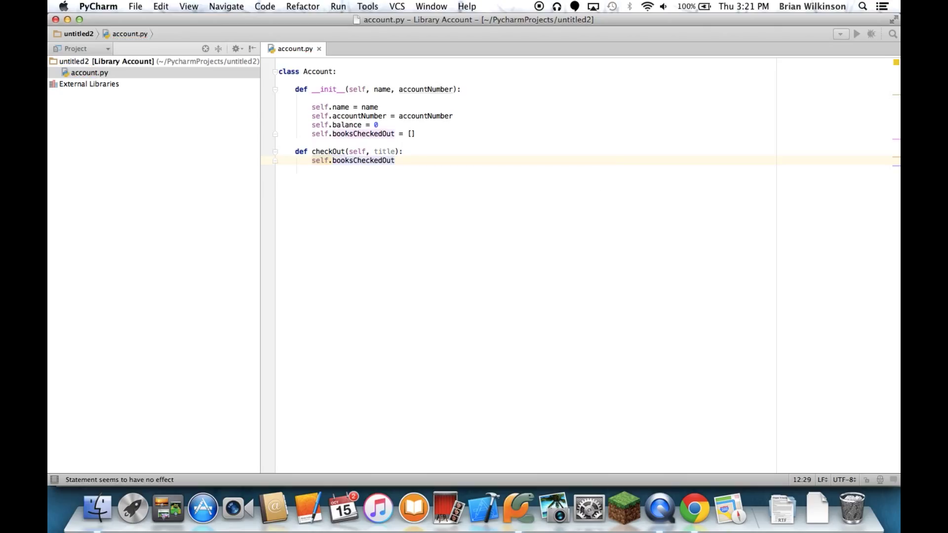
text(.append(t)
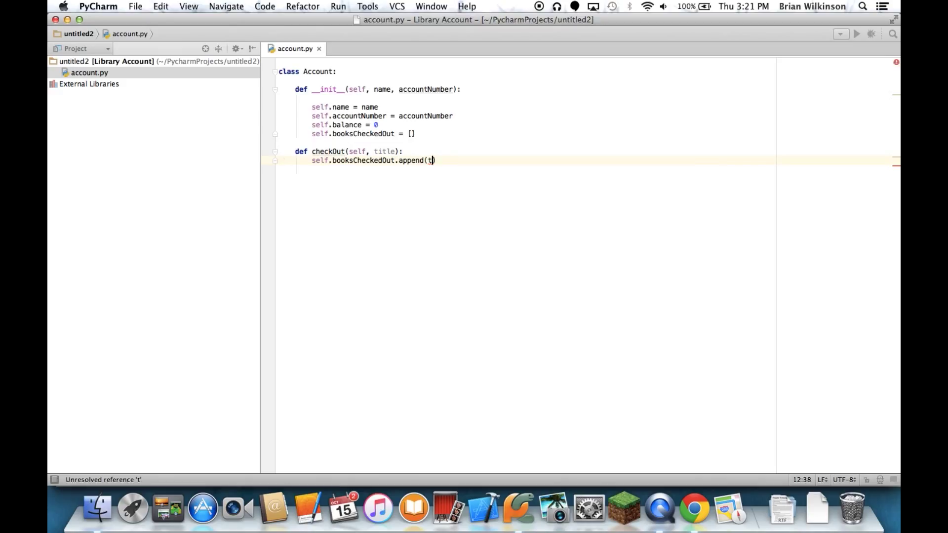
text(itle))
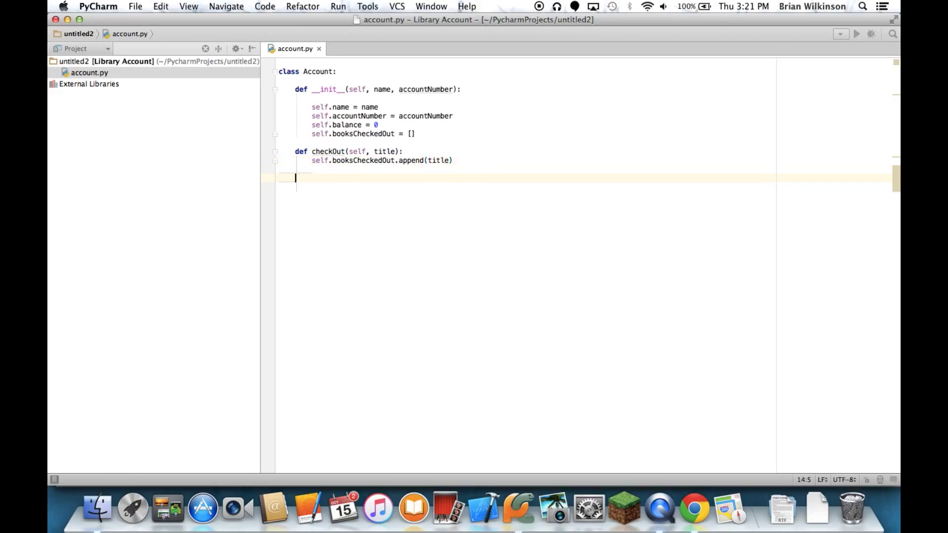
mouse_move(404, 133)
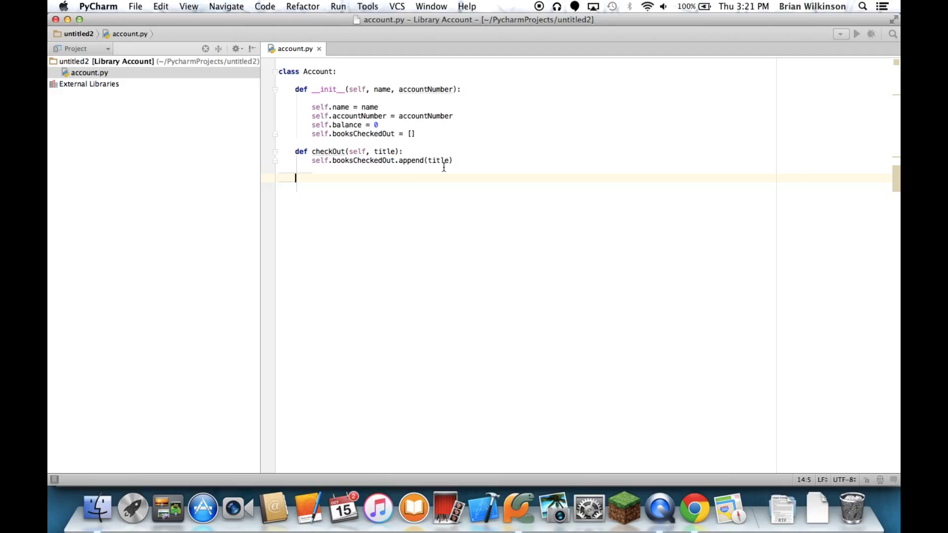
Step: Define returnBook(self, title) and begin its body
text(def)
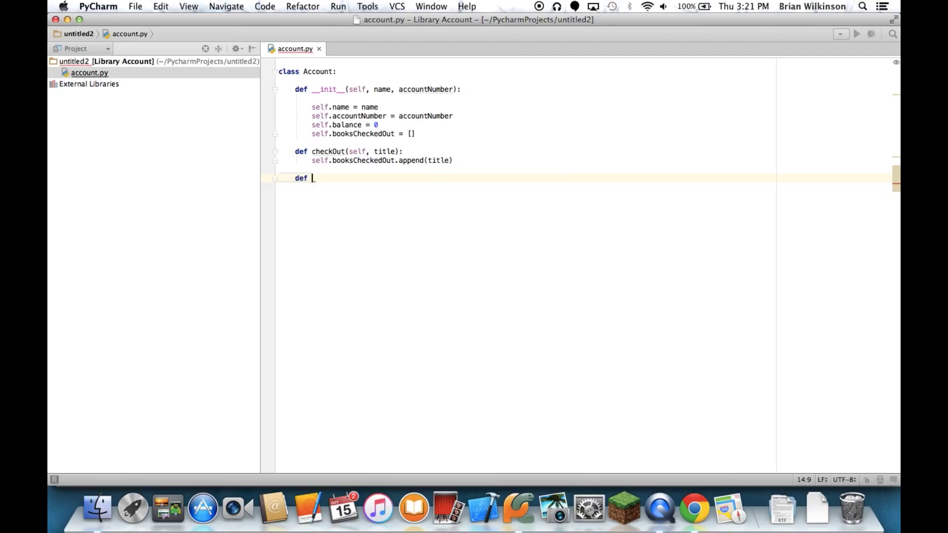
text(retu)
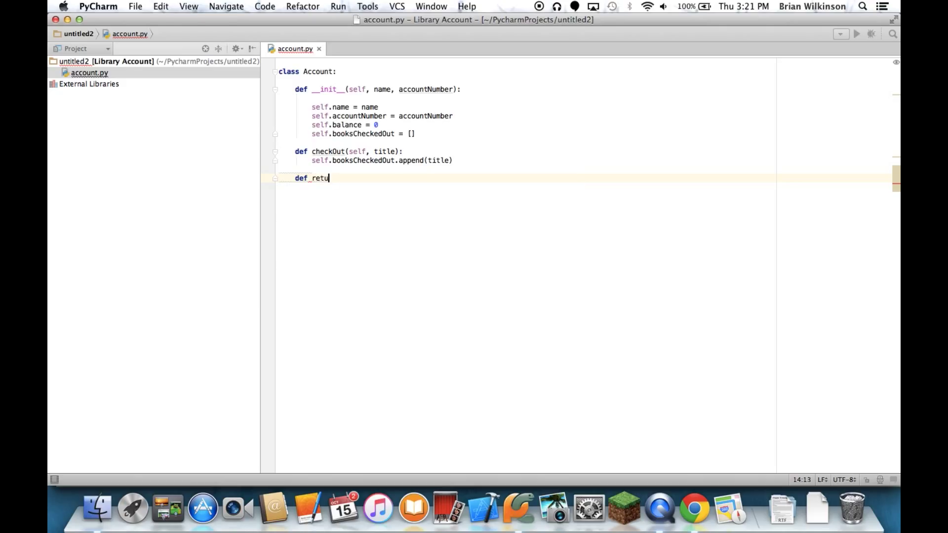
text(rn)
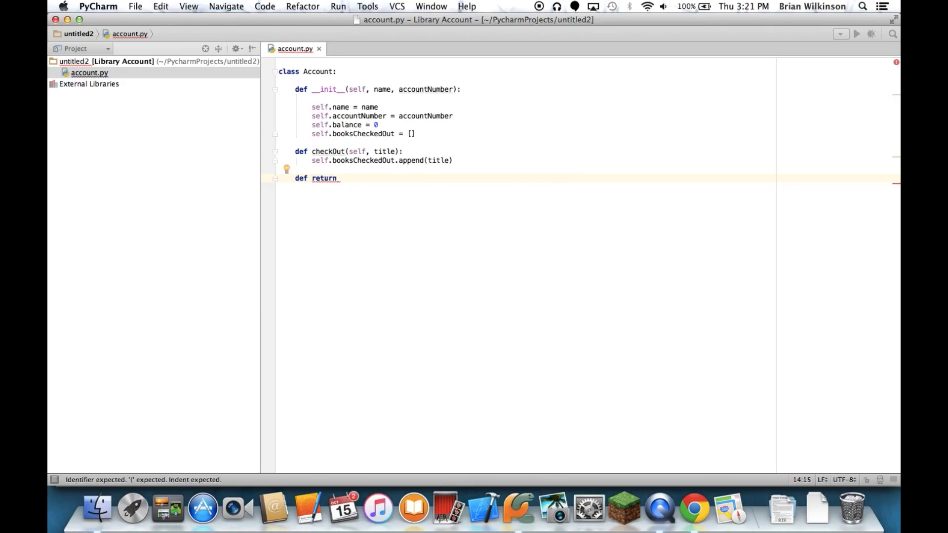
text(Book)
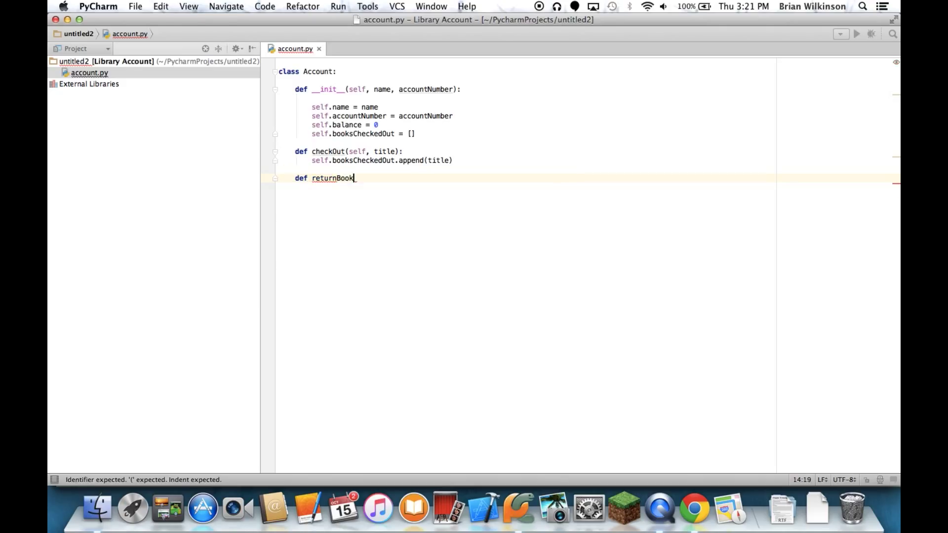
text((self, t):)
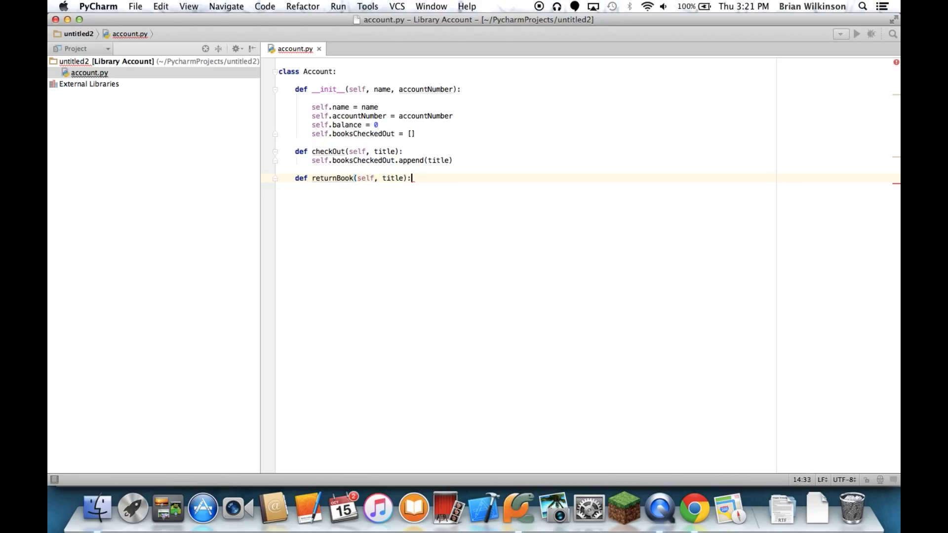
key(enter)
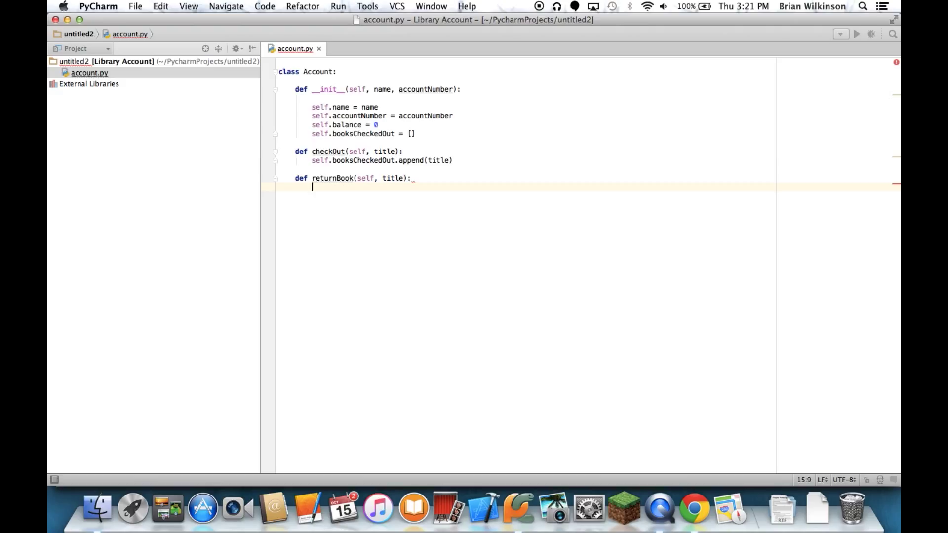
mouse_move(383, 178)
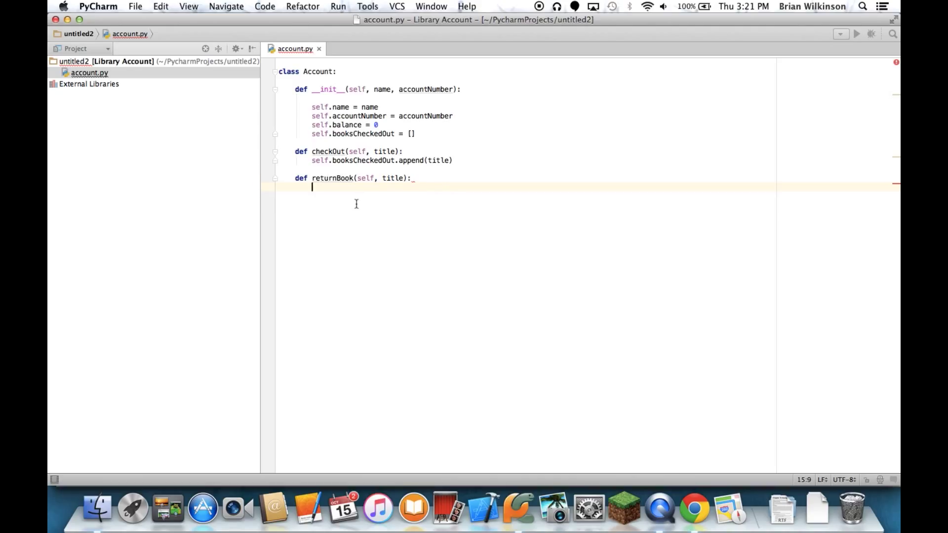
Step: If title is in self.booksCheckedOut, remove it, then start the next def
text(if title in s)
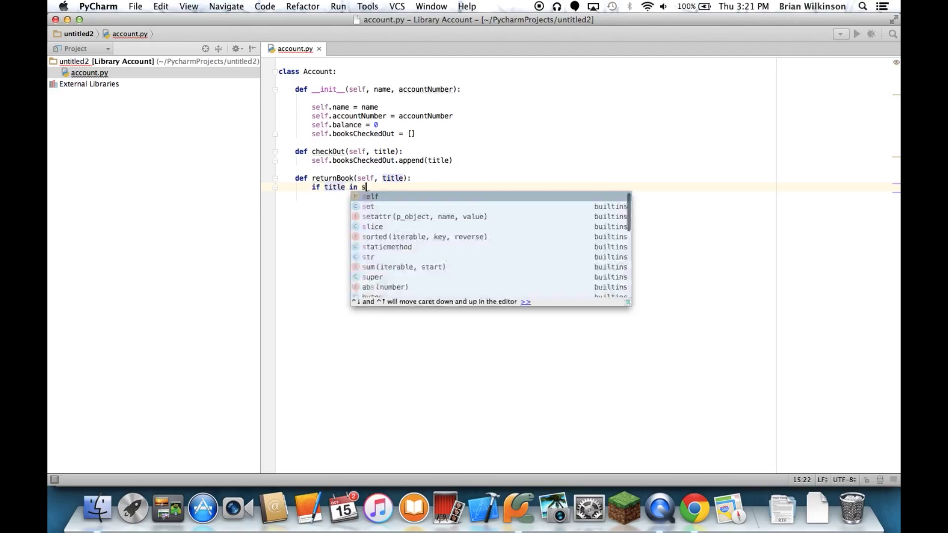
text(elf.)
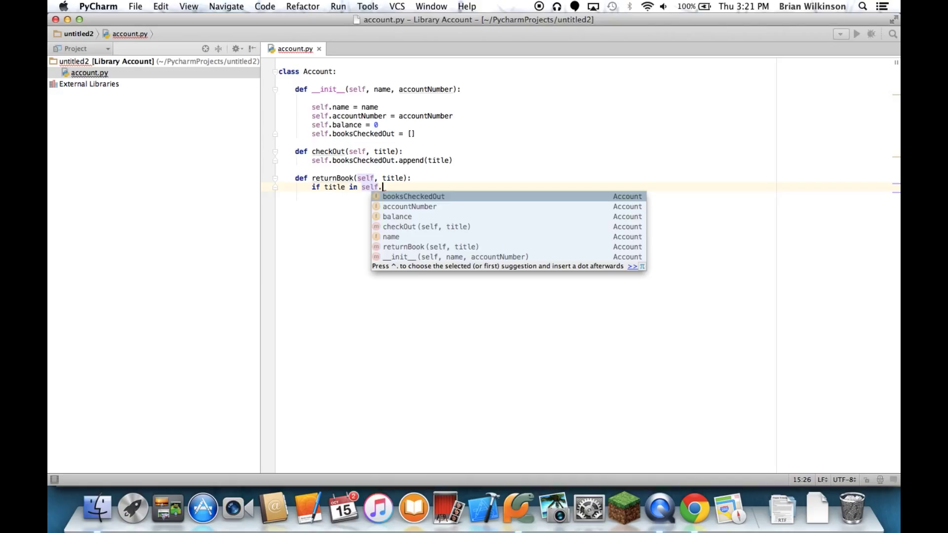
text(b)
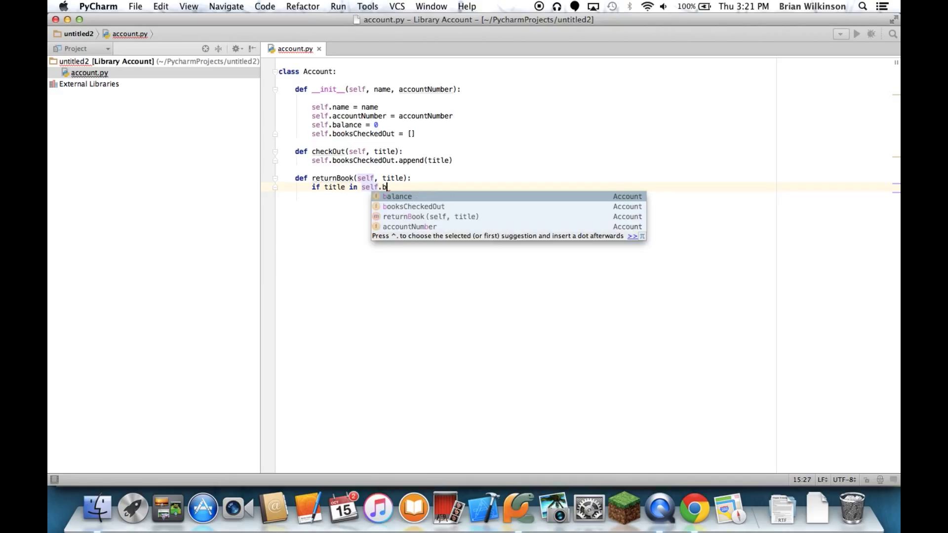
text(ooksCheckedOut:)
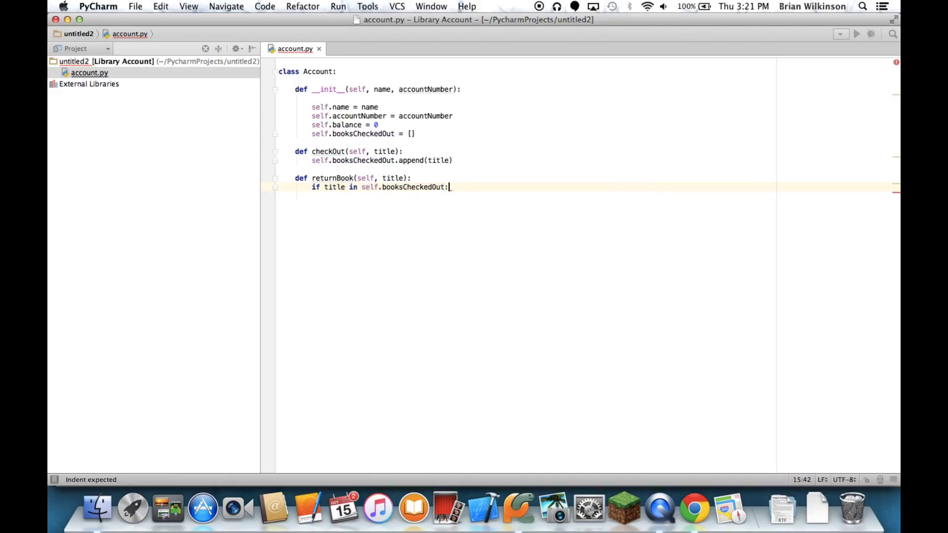
key(enter)
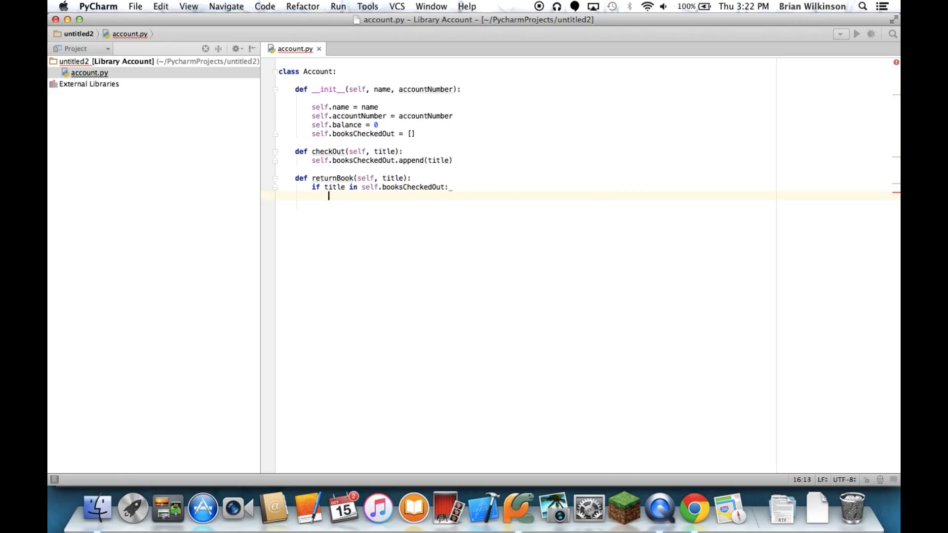
text(self.booksCheckedOut)
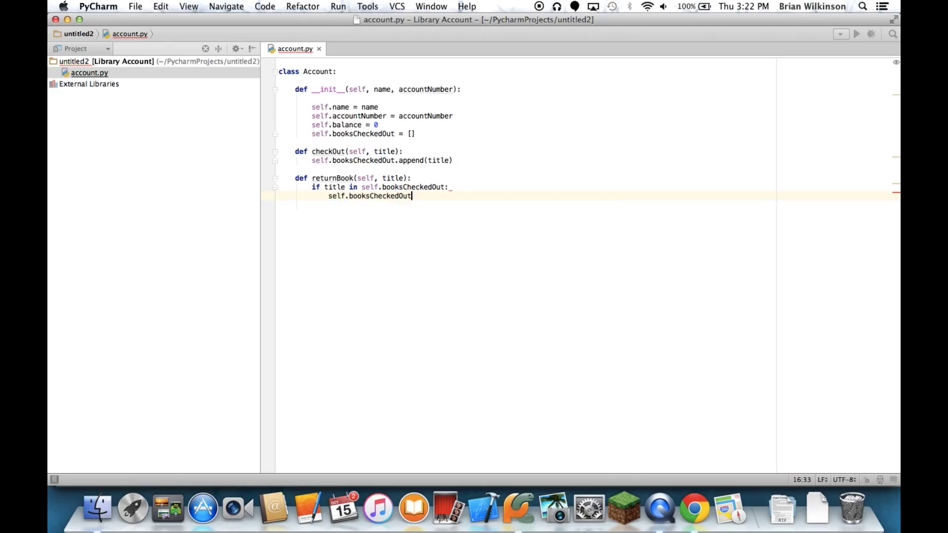
text(.remove()
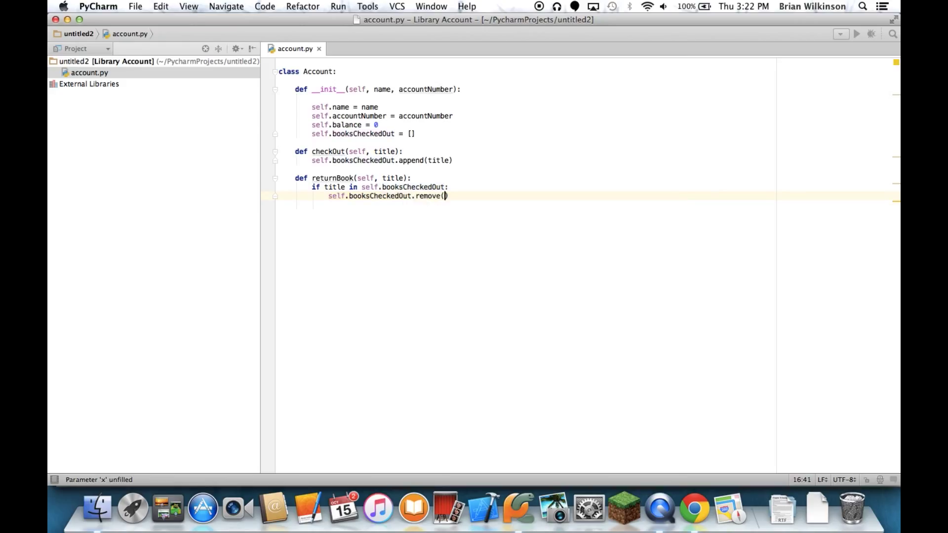
text(title)
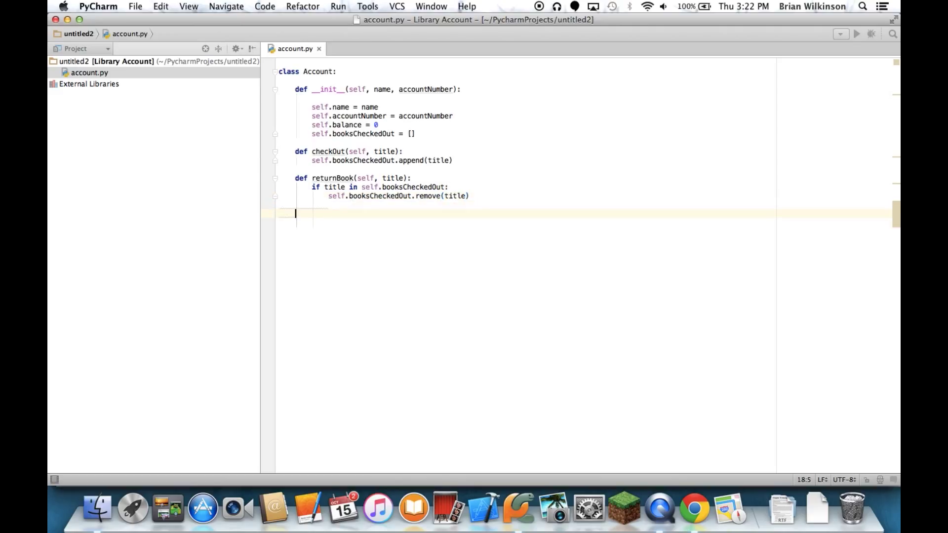
text(def)
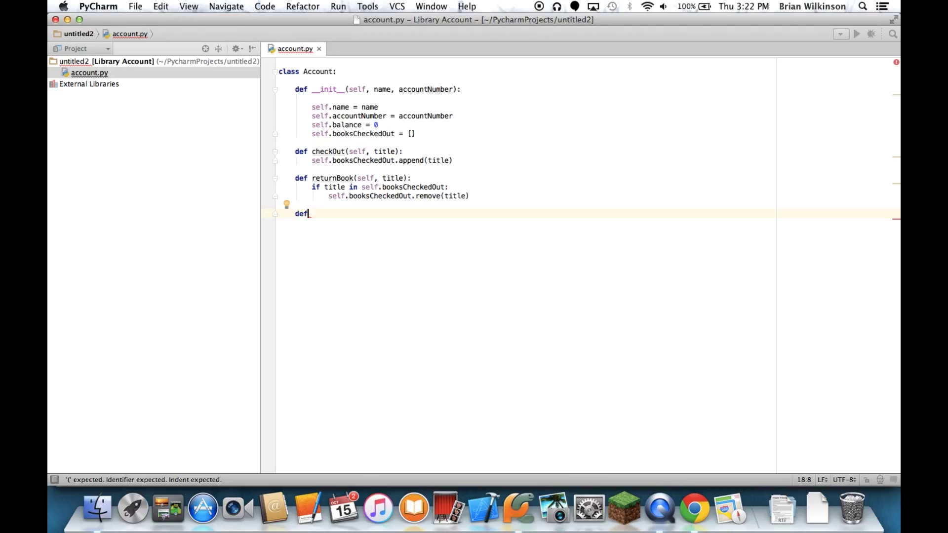
Step: Define addFine(self, amount) setting self.balance = self.balance + amount
text(addFin)
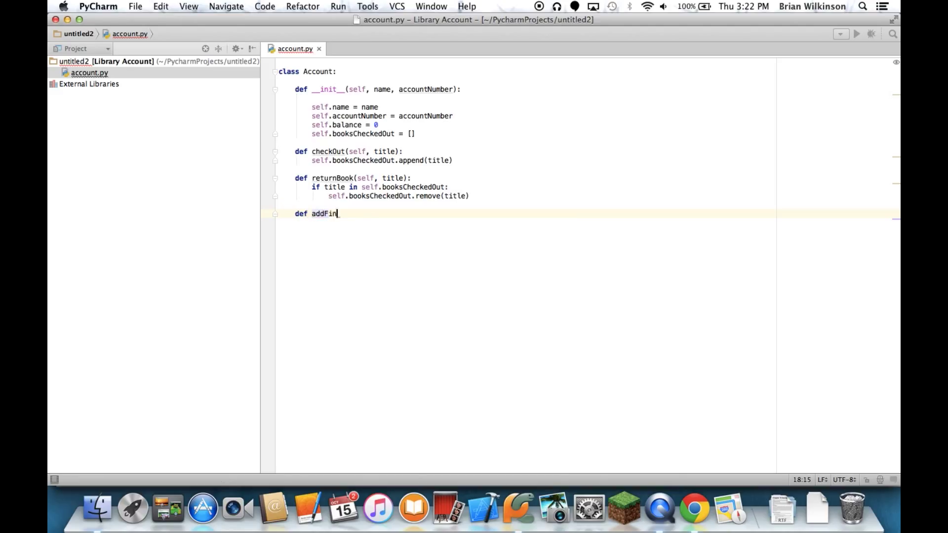
text(e(self, a):)
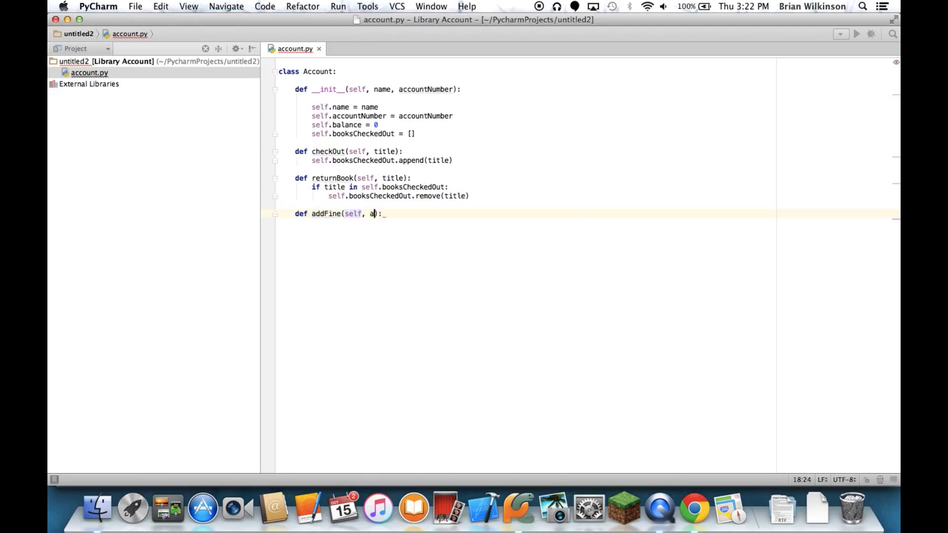
text(mount)
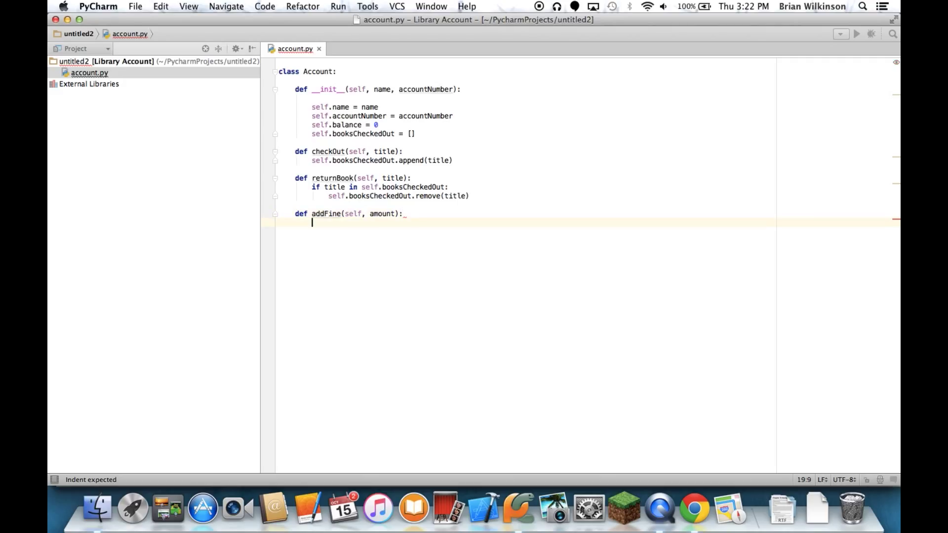
text(self.b)
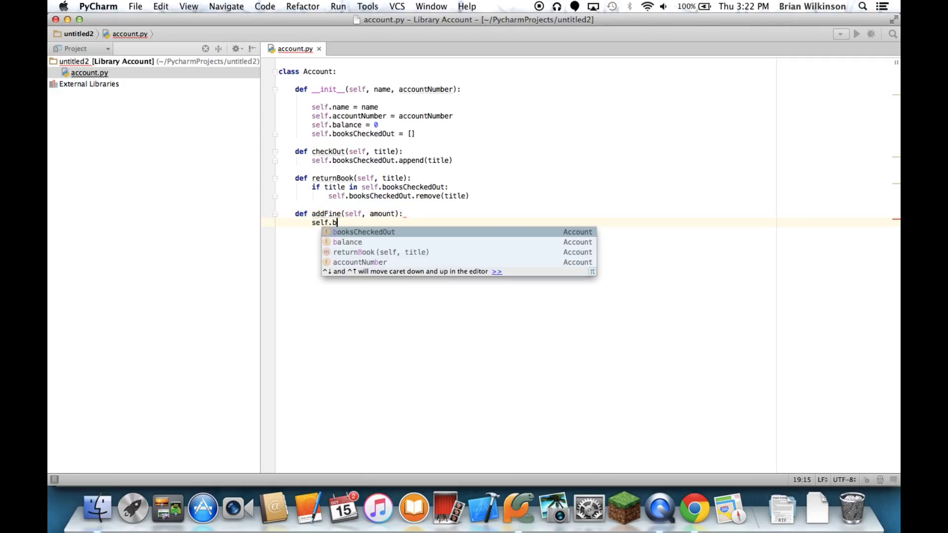
text(alance =)
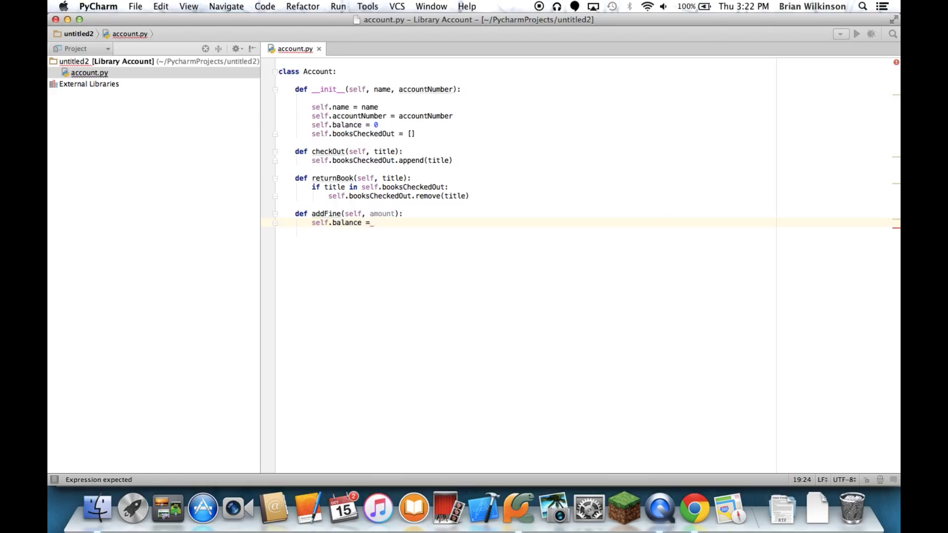
text(self.b)
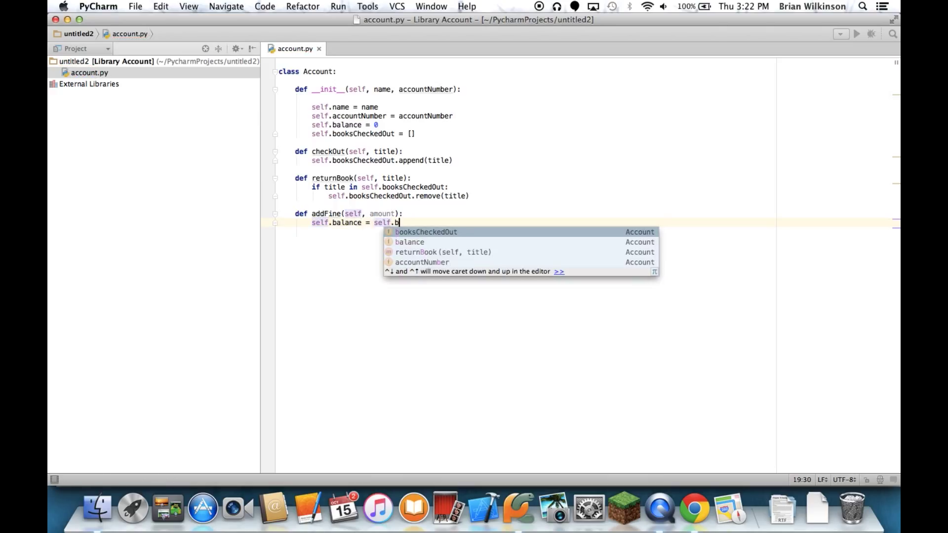
text(alance + amount)
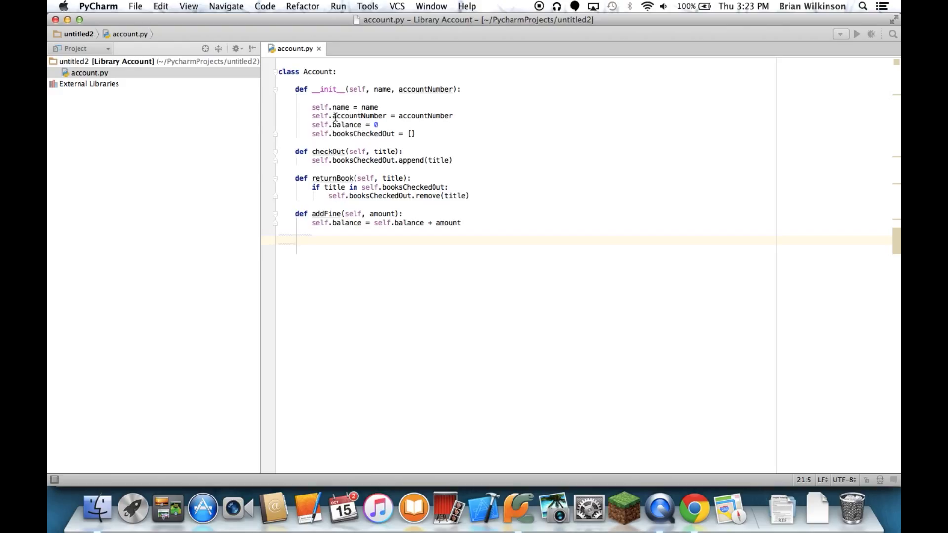
mouse_move(335, 171)
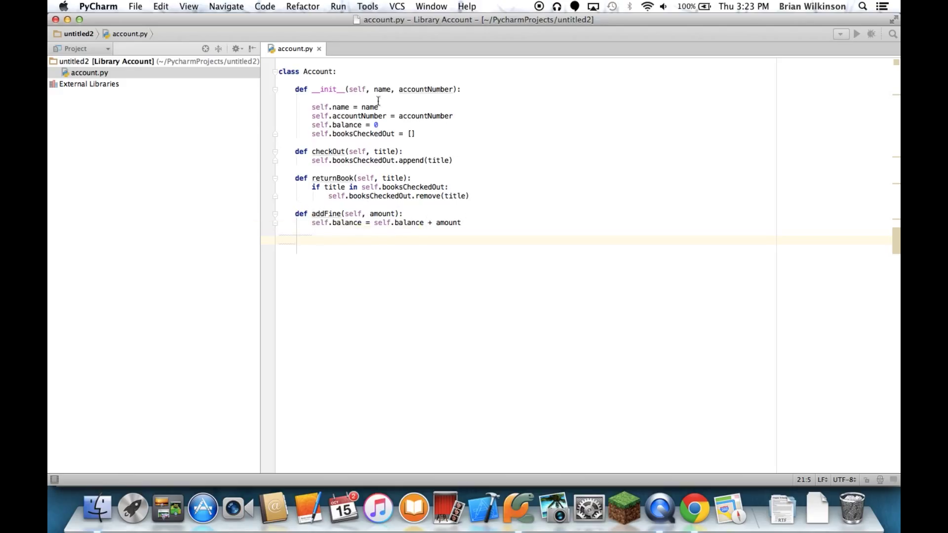
mouse_move(413, 261)
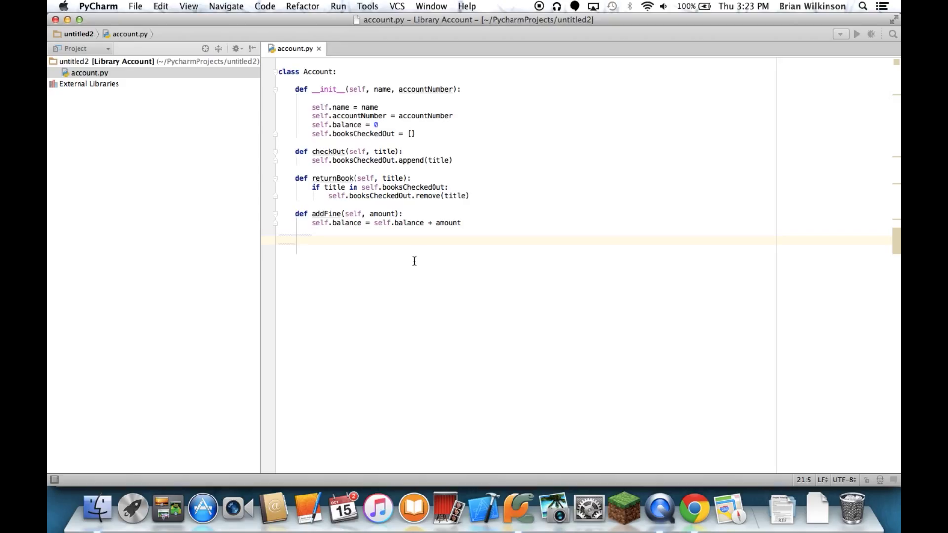
Step: Define payFine(self, amount) that subtracts amount from self.balance
text(def)
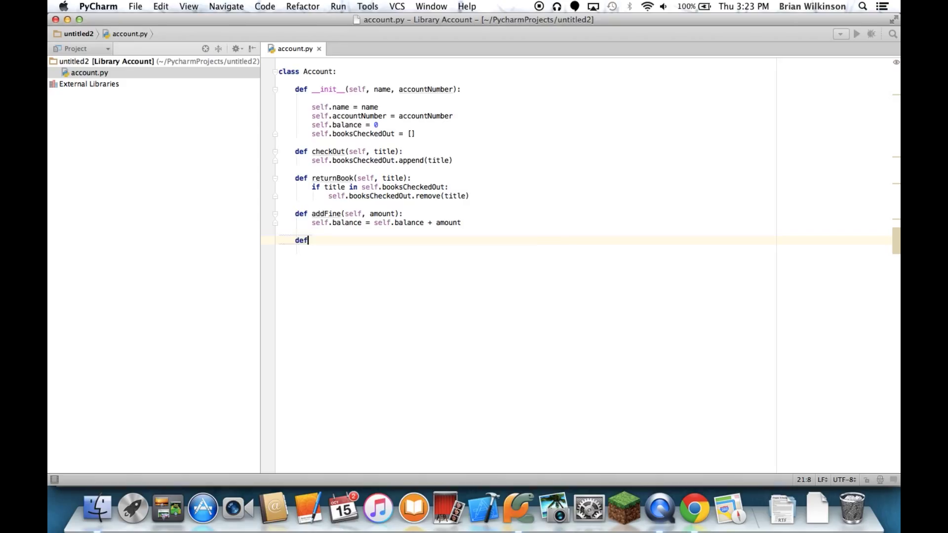
text(pay)
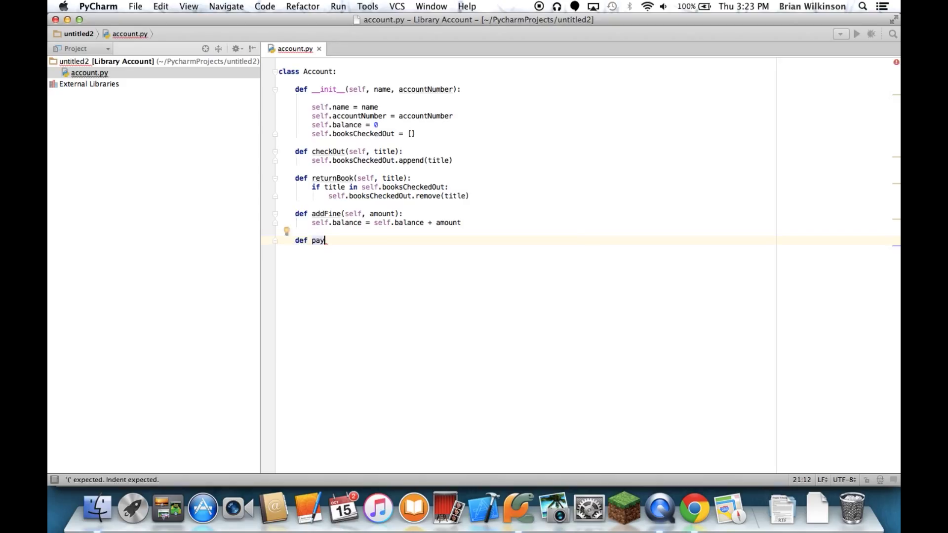
text(Fine(self):)
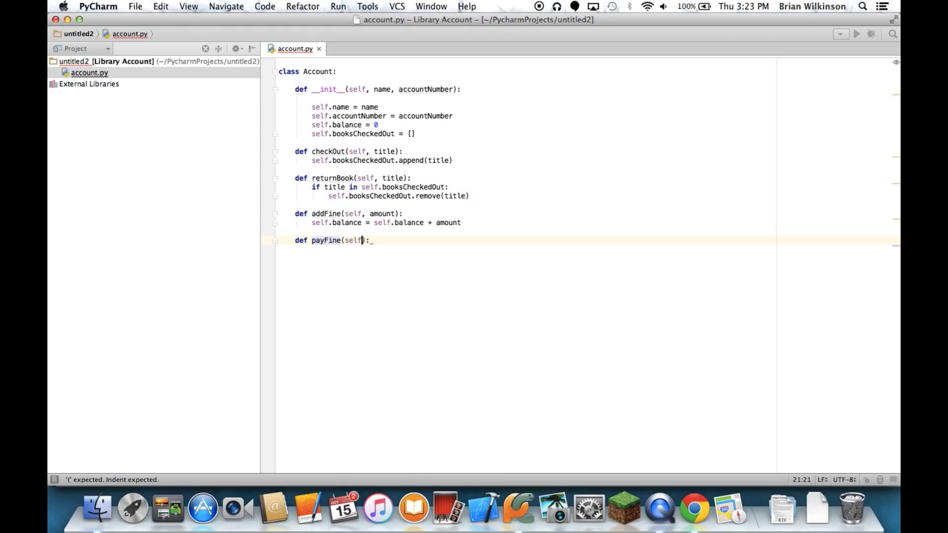
text(, amou)
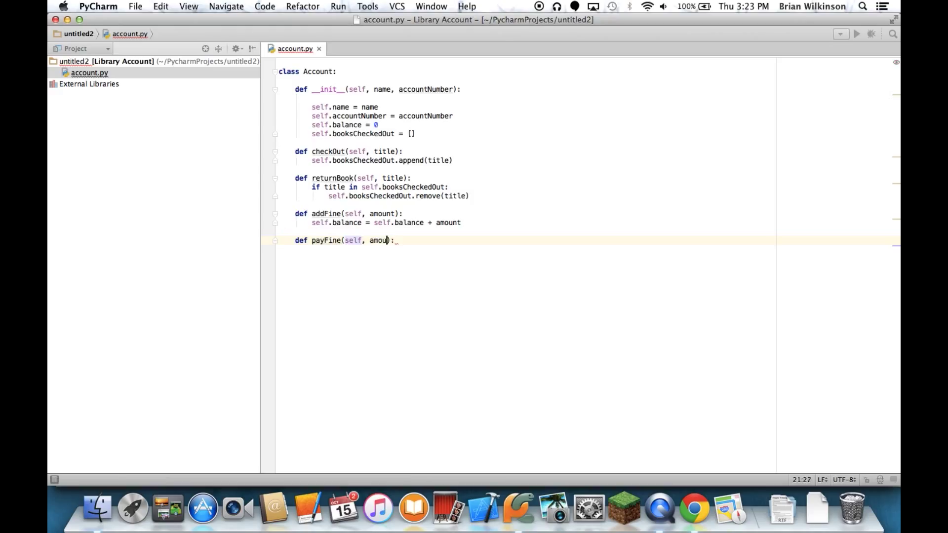
text(nt)
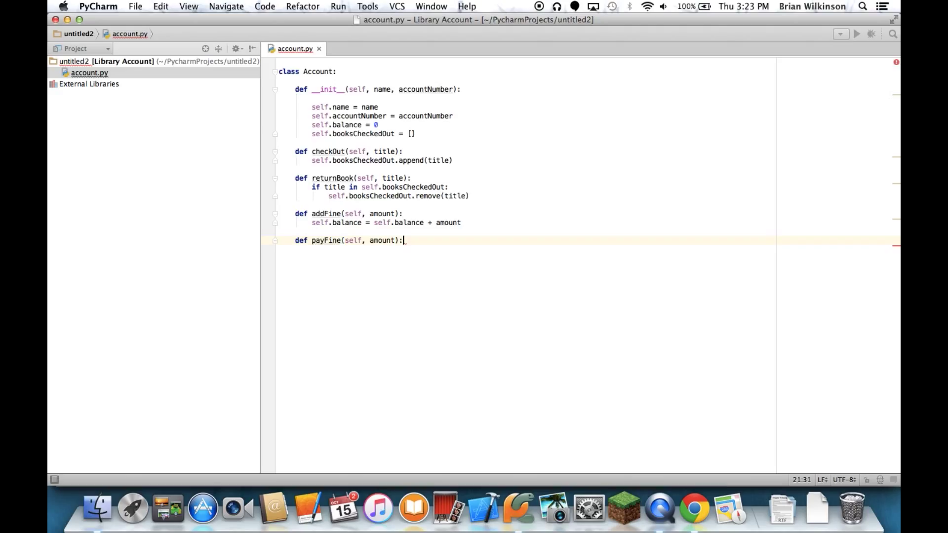
text(self.balance -+)
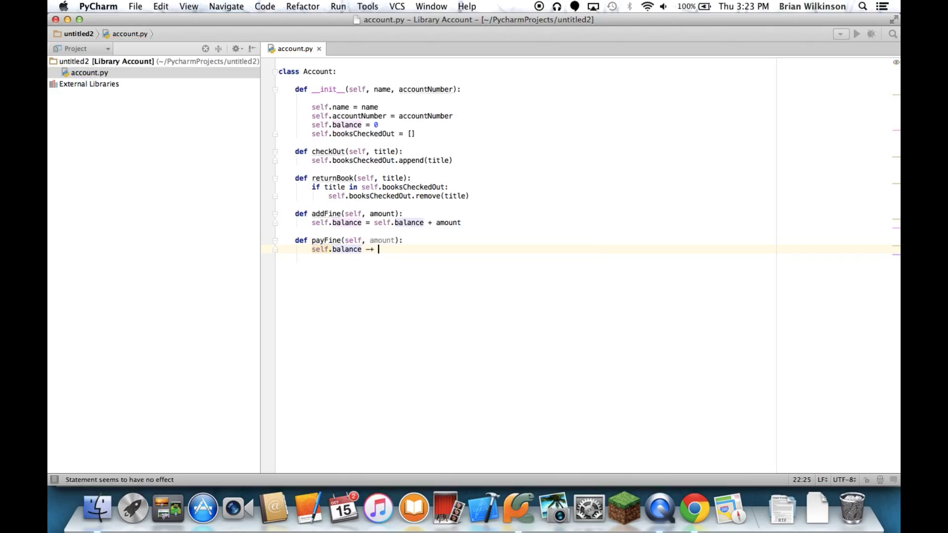
text(=)
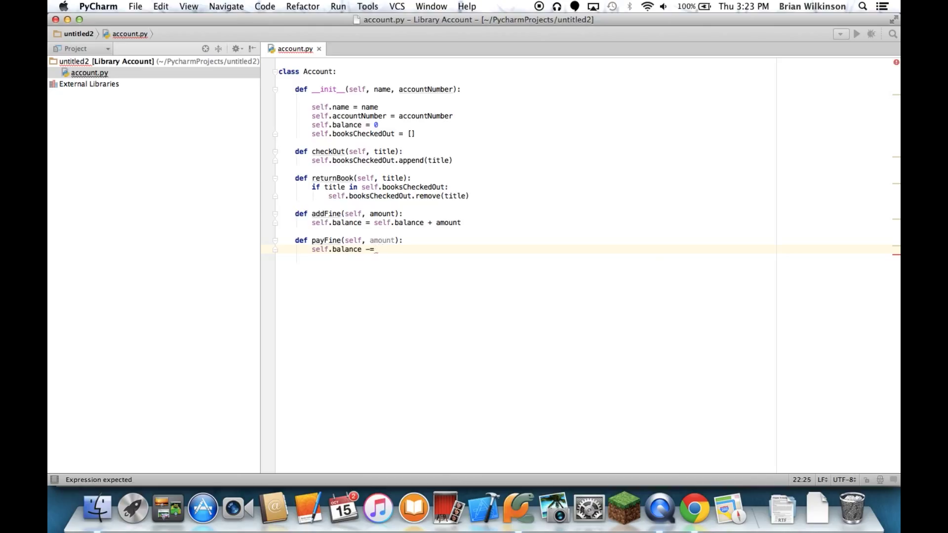
text(amount)
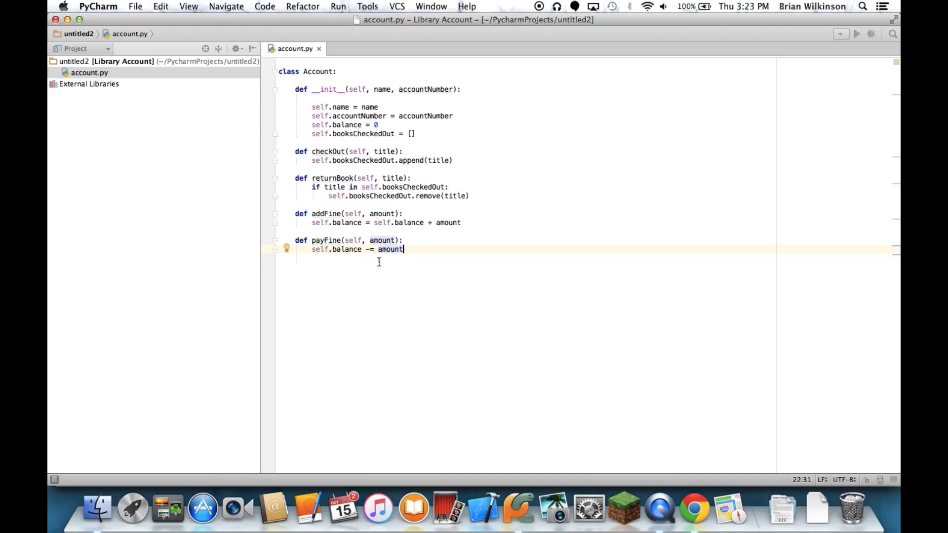
mouse_move(392, 217)
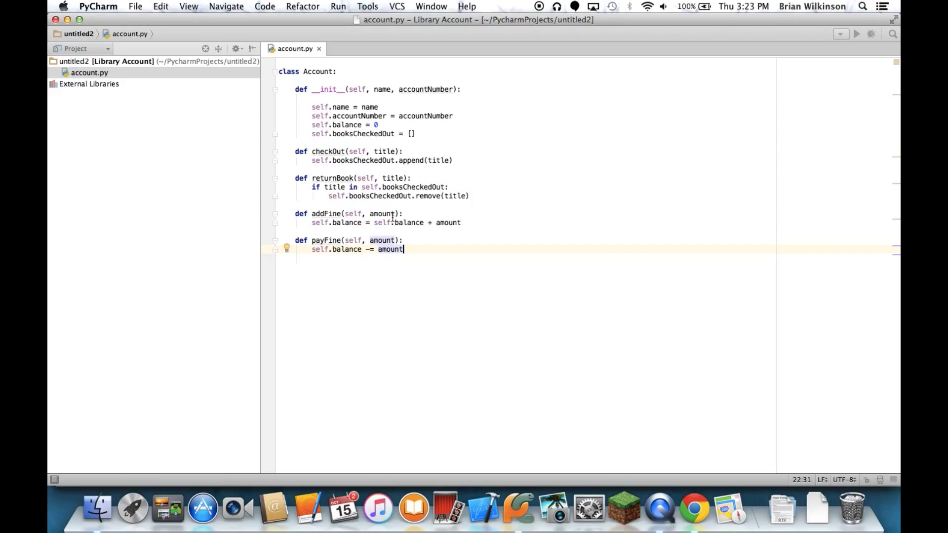
key(enter)
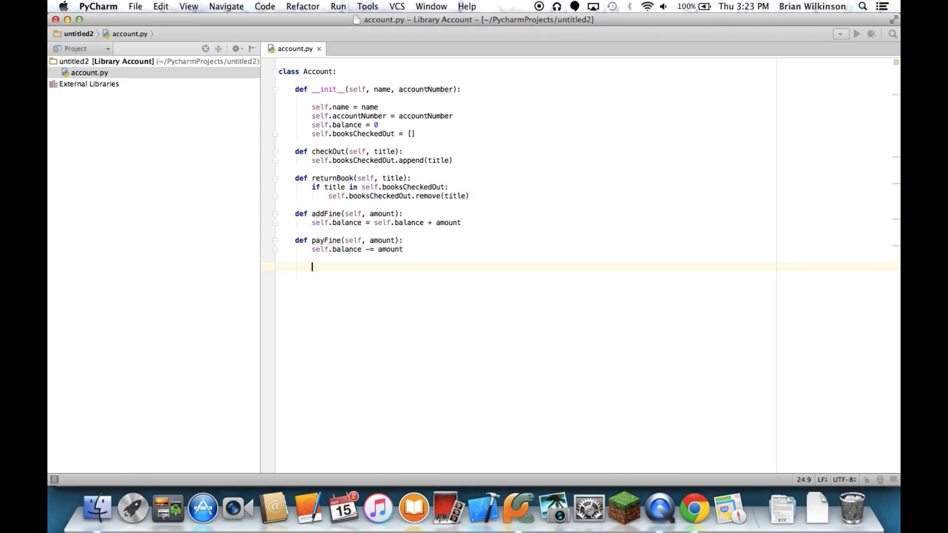